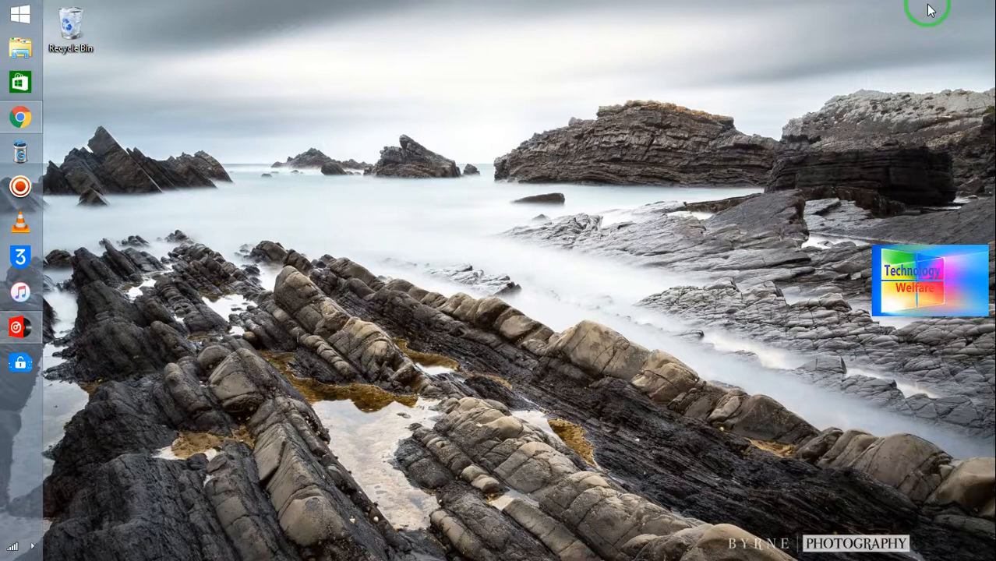
mouse_move(700, 6)
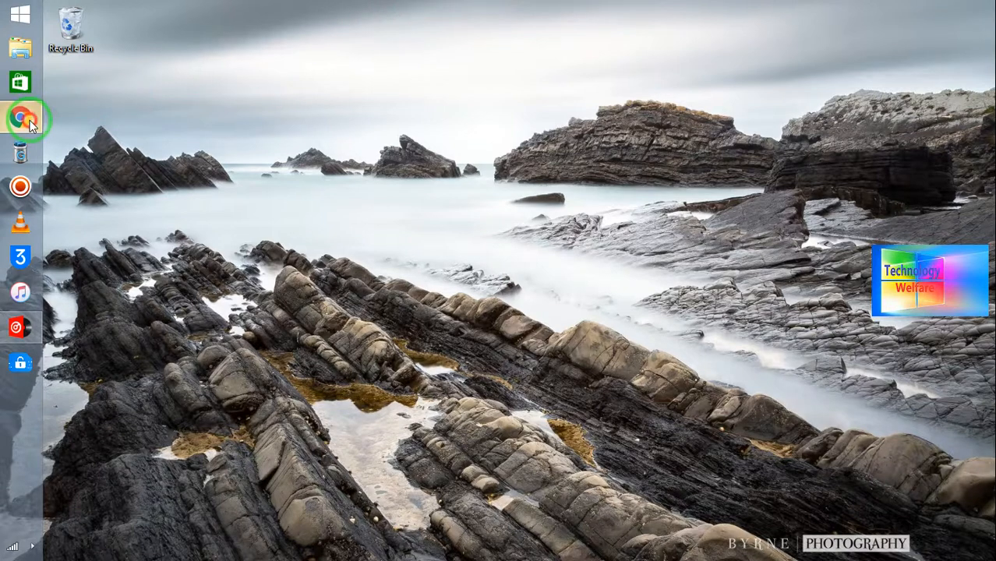
Step: Launch Chrome and type a 'sony vaio graphics driver (windows 7 32-bit)' search, then edit it
left_click(19, 119)
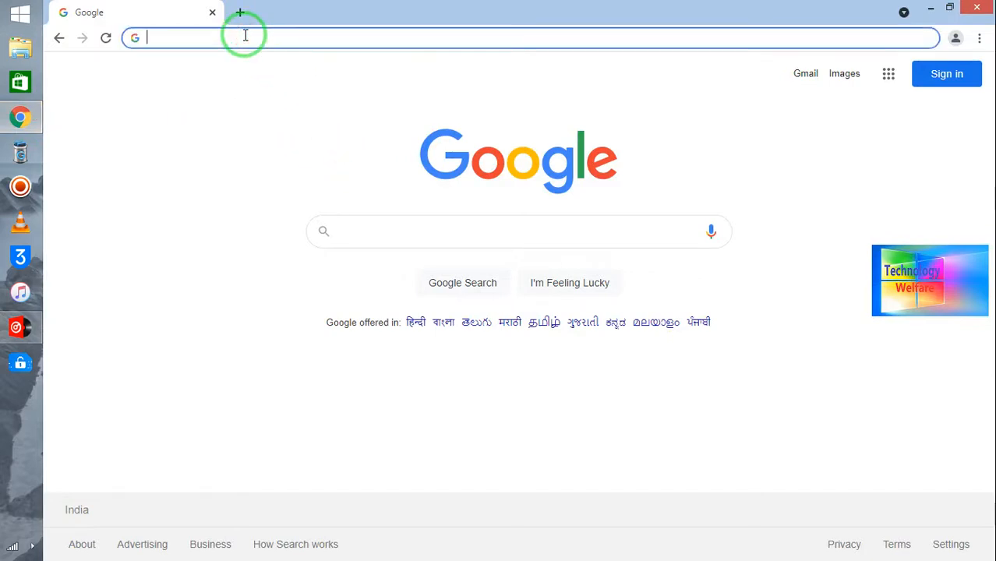
type("sony vaio graphics driver (windows 7 32-bit)")
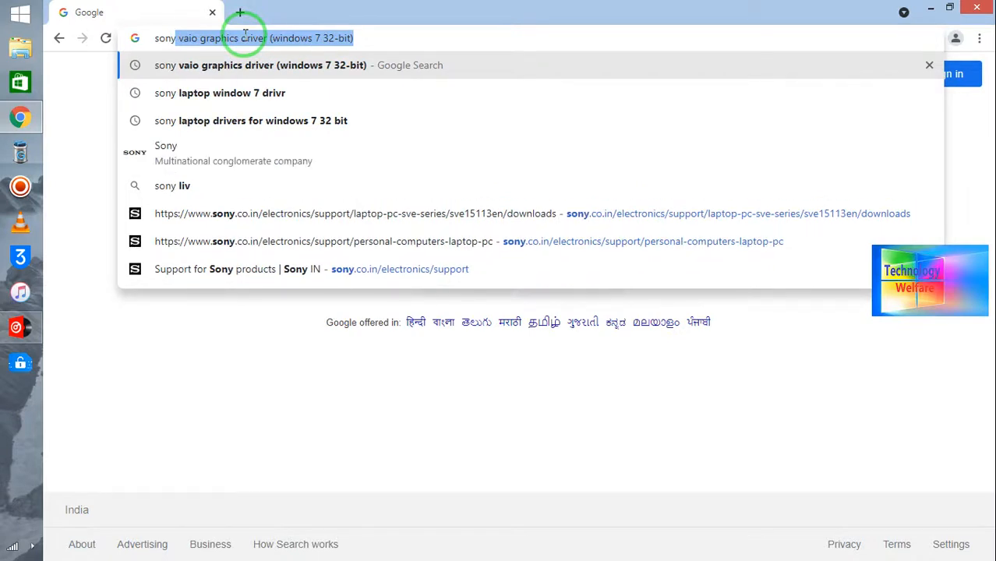
type("sonya")
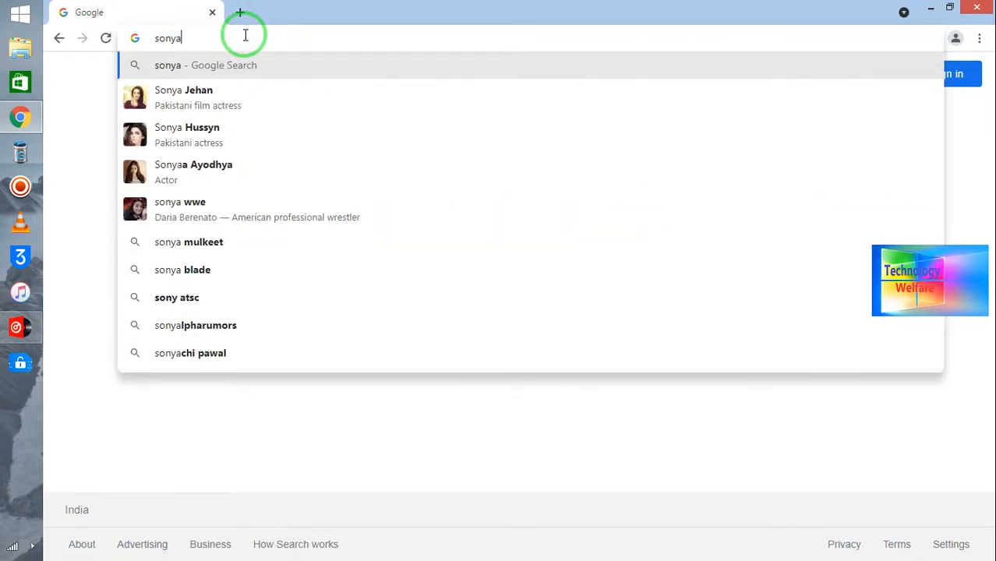
type("s")
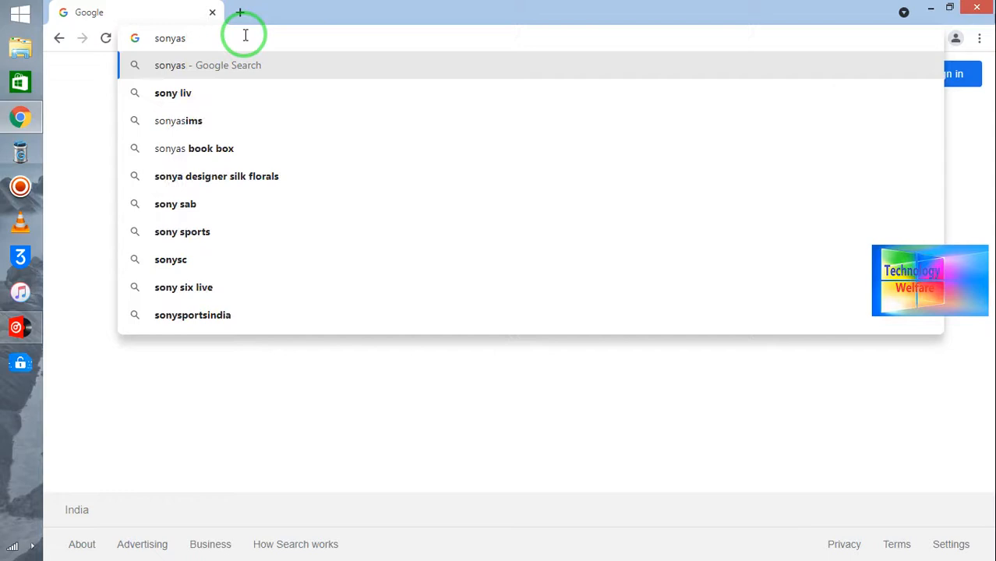
type("ia")
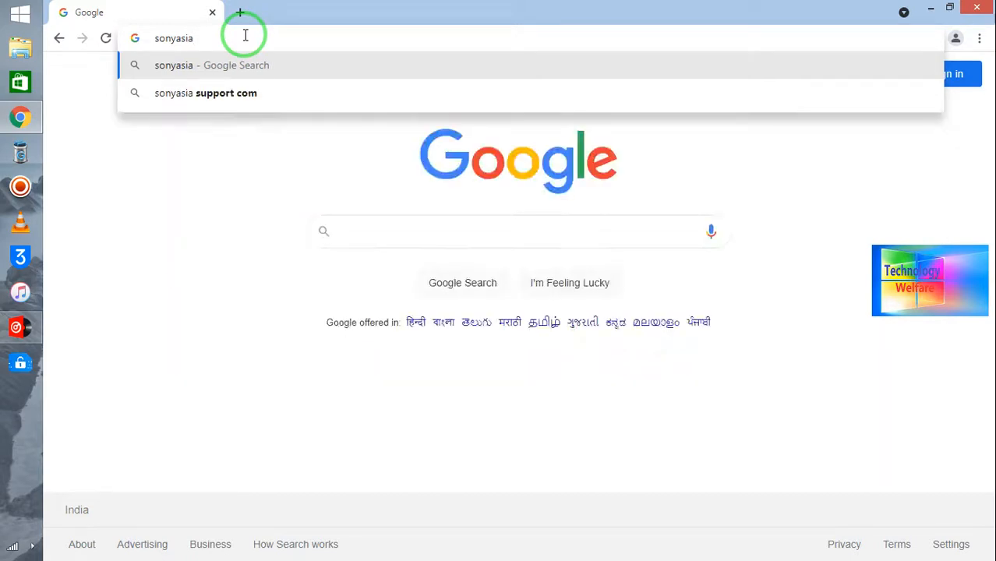
key("Backspace")
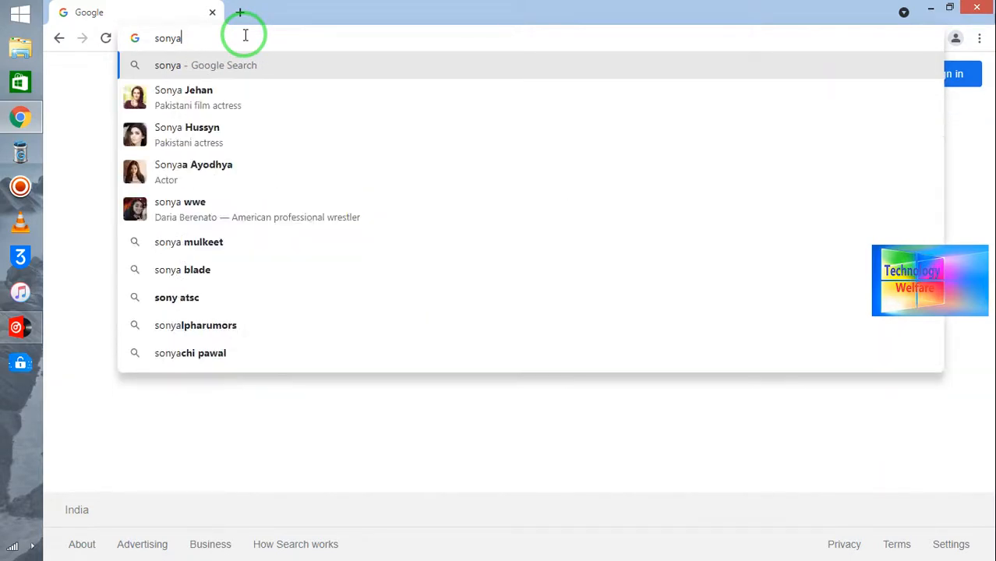
left_click(980, 37)
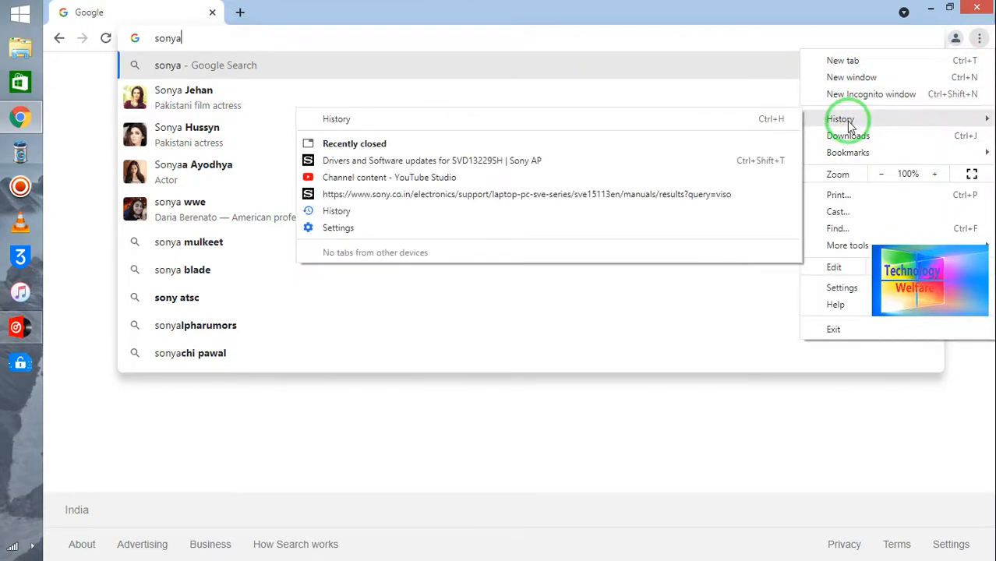
mouse_move(646, 165)
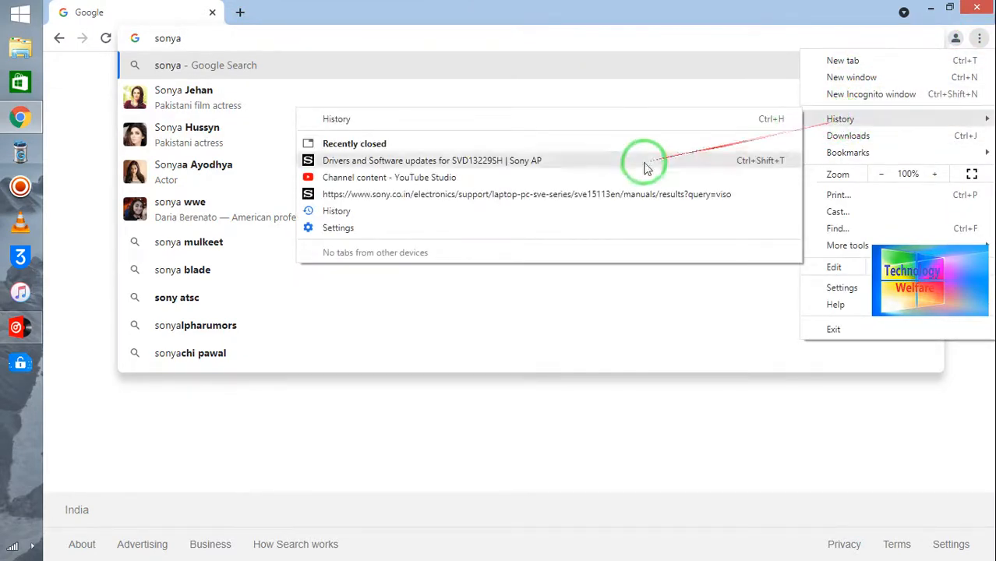
Step: Reopen a closed Sony page, close the Access Denied tab, then open full History
left_click(526, 194)
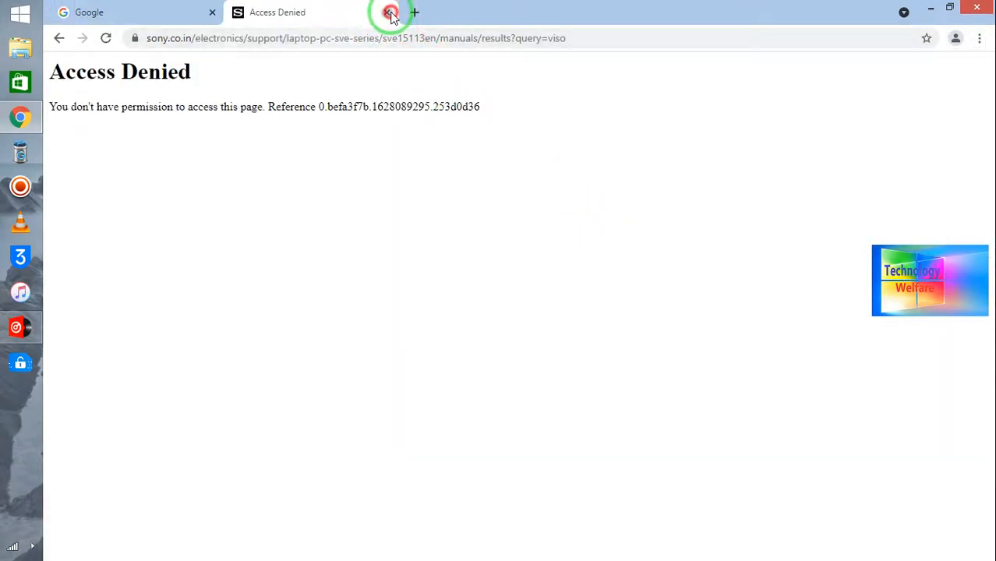
left_click(981, 38)
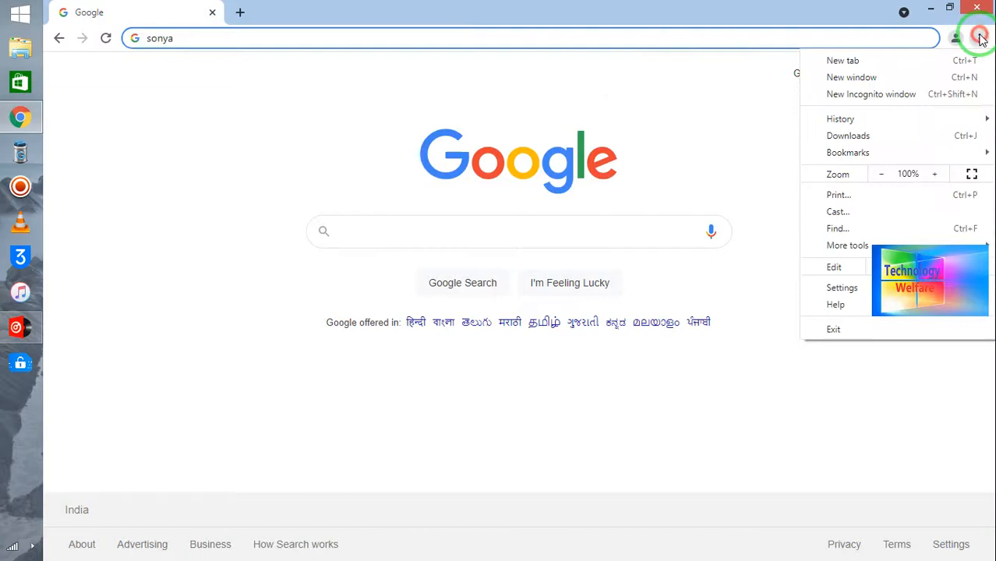
left_click(840, 118)
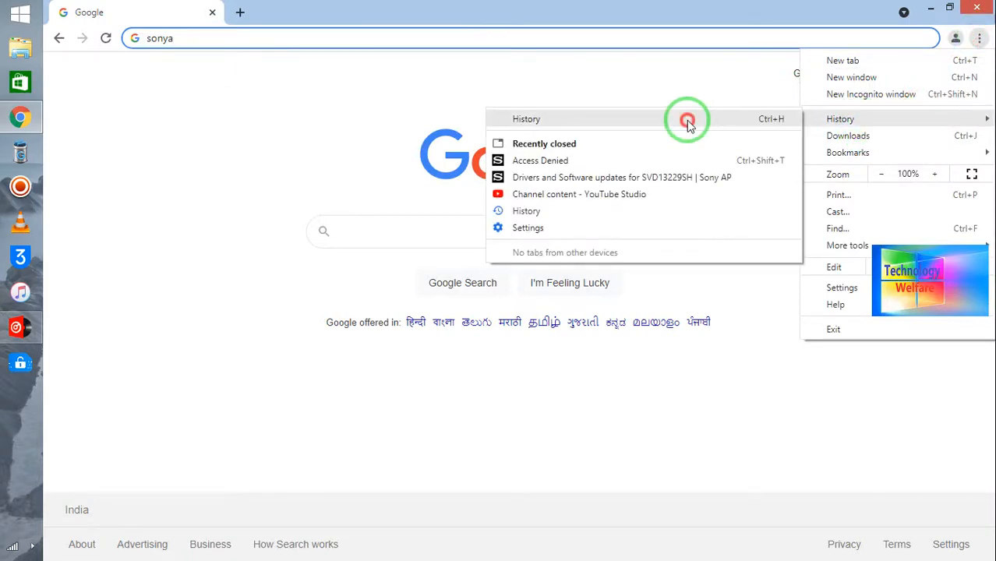
left_click(527, 210)
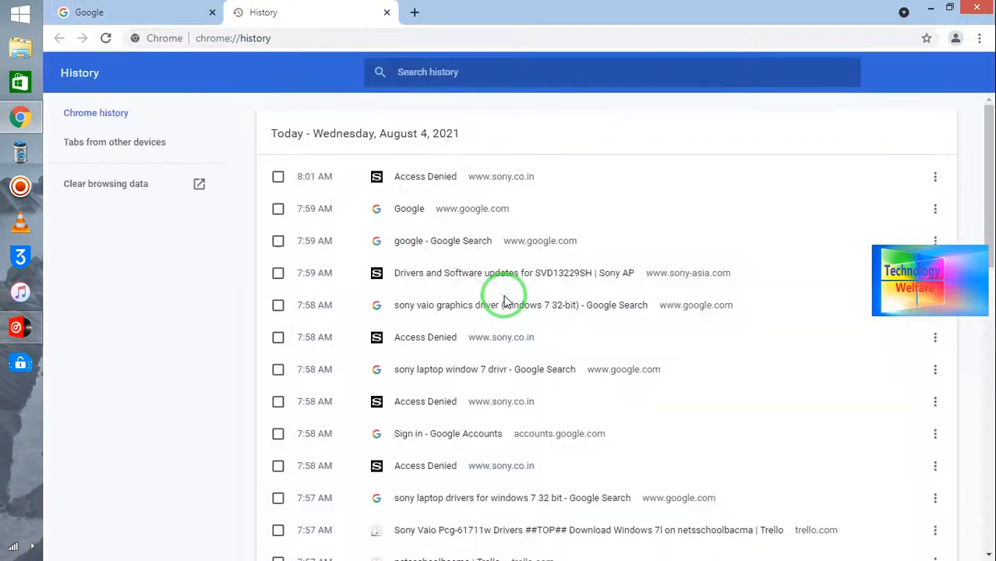
mouse_move(748, 421)
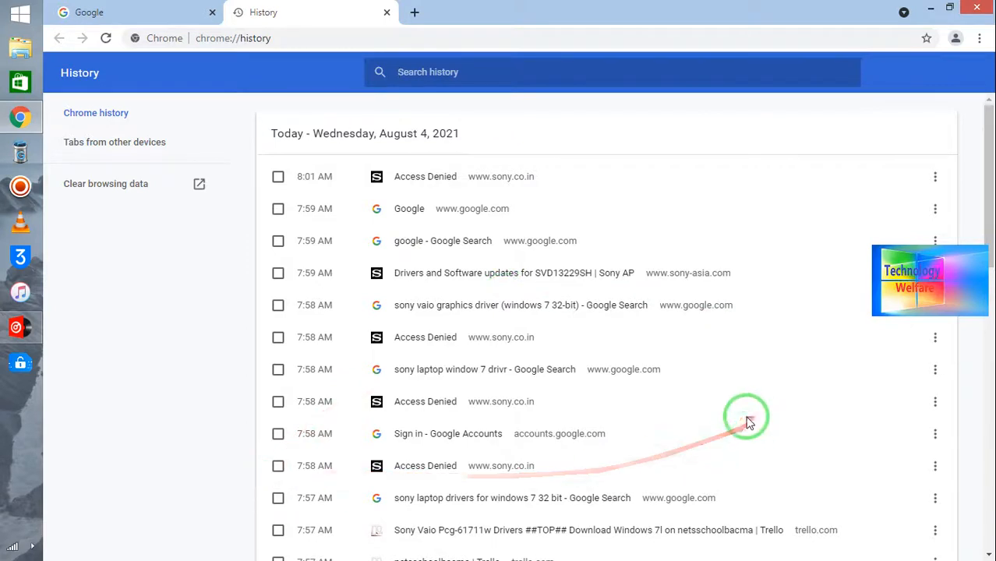
Step: Open the 'Drivers and Software updates for SVD13229SH | Sony AP' history entry
left_click(514, 273)
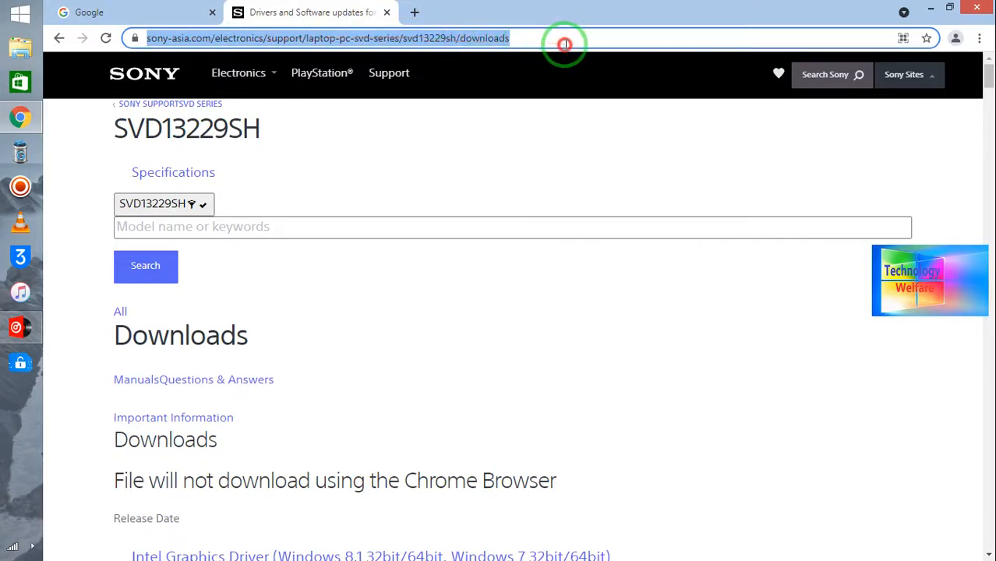
mouse_move(251, 214)
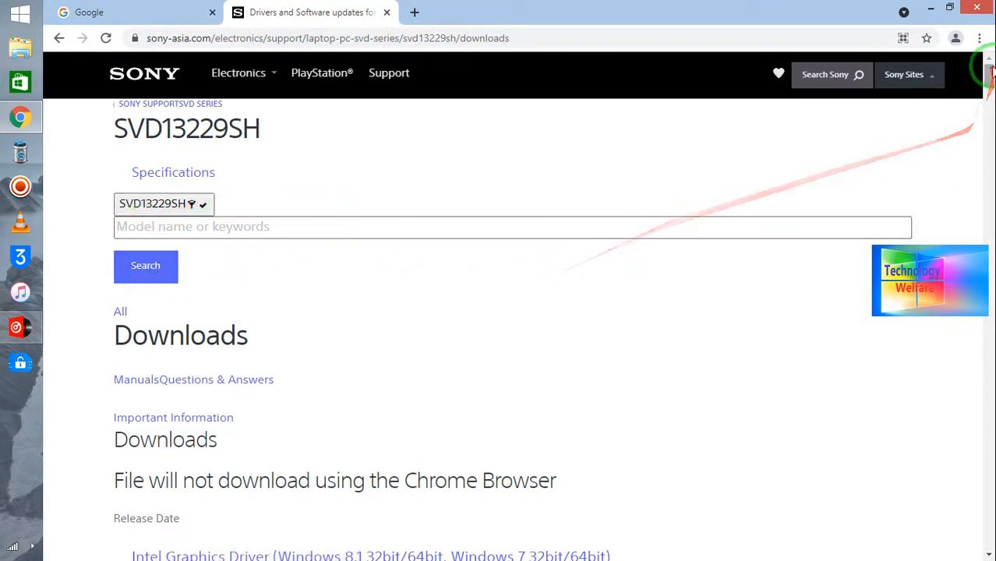
Step: Scroll the SVD13229SH downloads list down to the Broadcom Wireless LAN and Realtek audio drivers
scroll("down", 3)
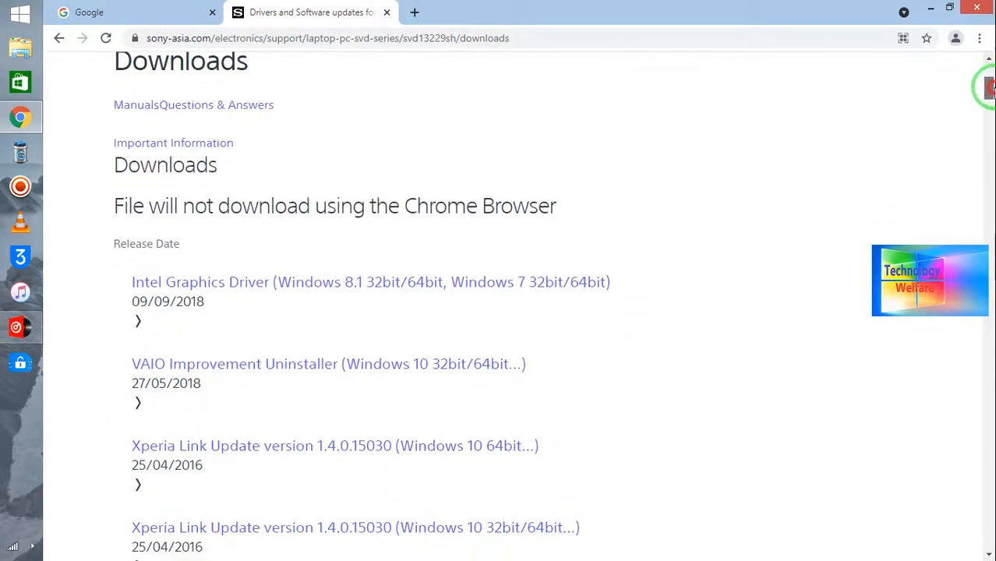
scroll("down", 3)
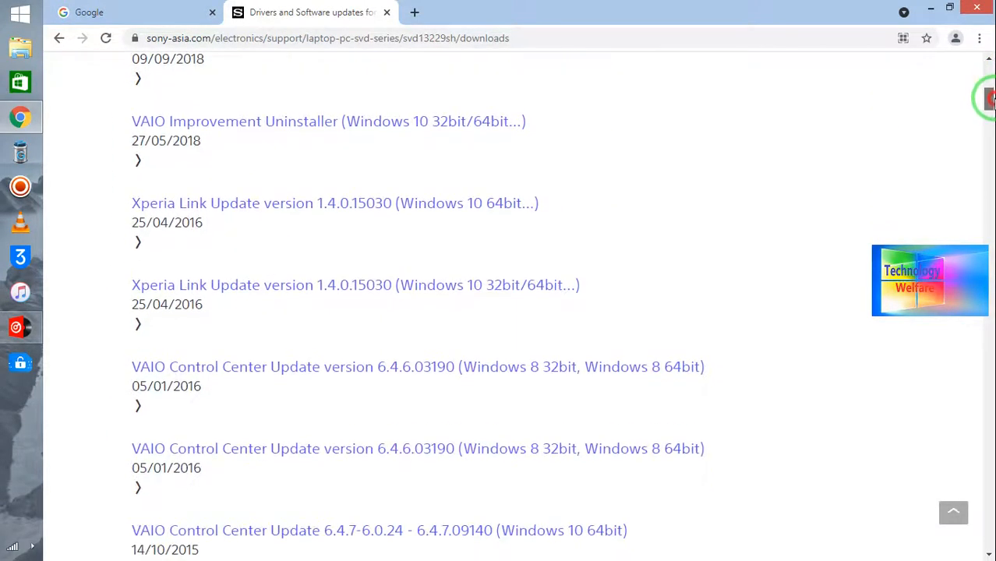
scroll("up", 3)
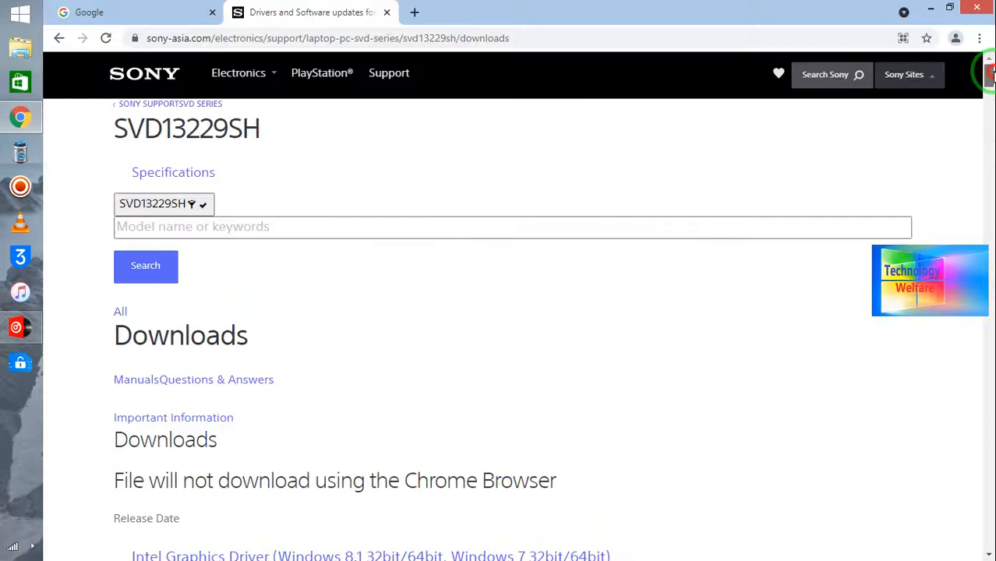
scroll("down", 3)
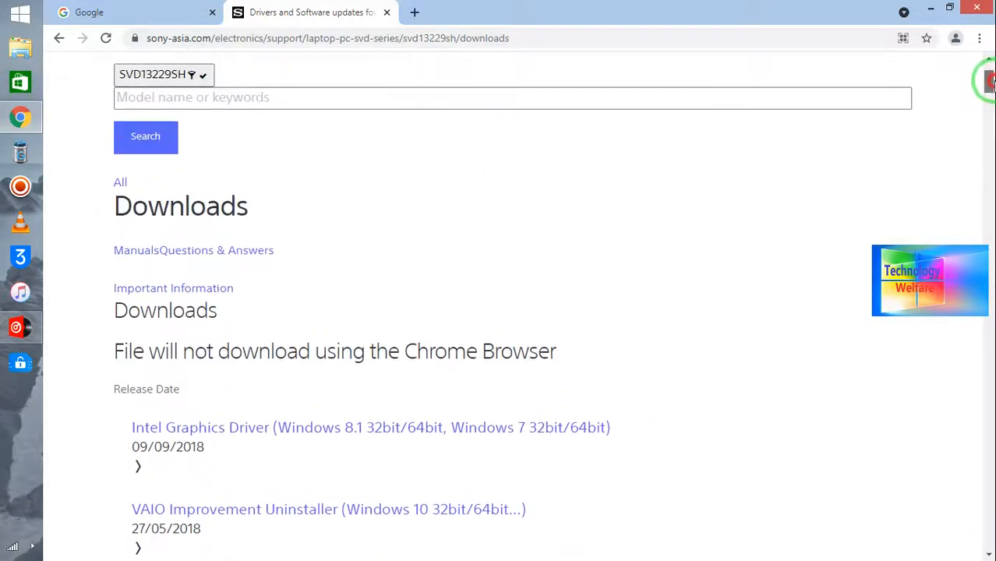
scroll("down", 3)
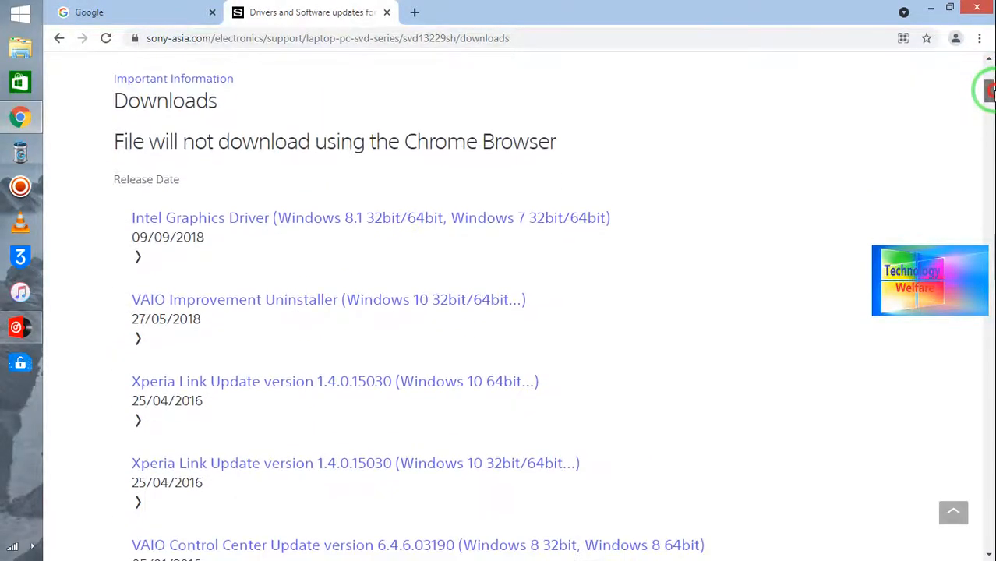
scroll("down", 3)
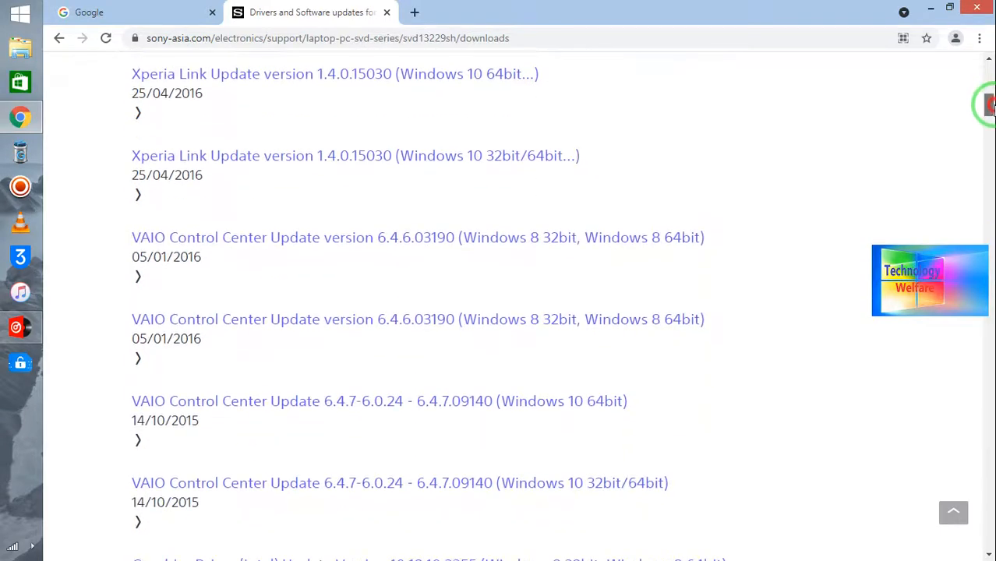
scroll("down", 3)
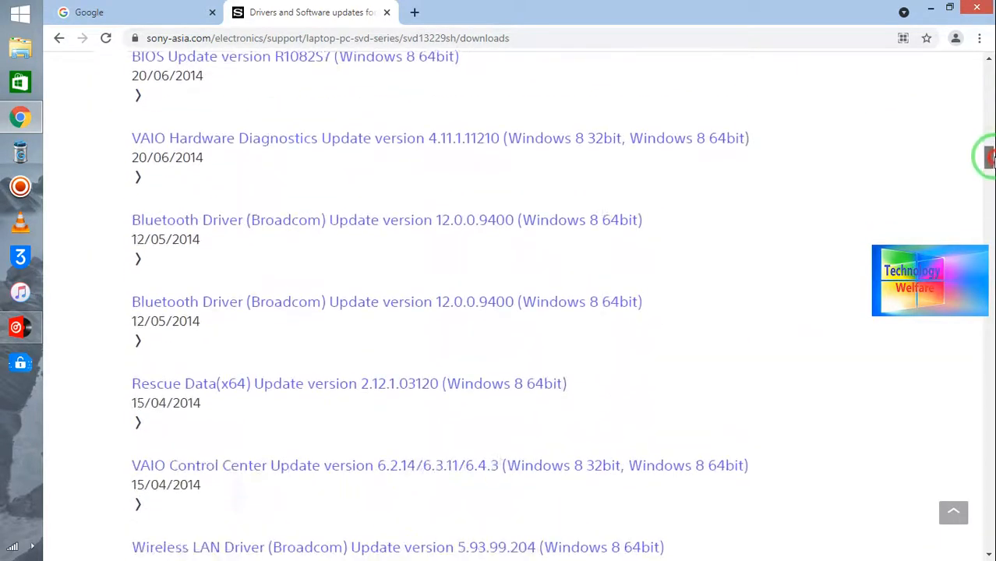
scroll("up", 3)
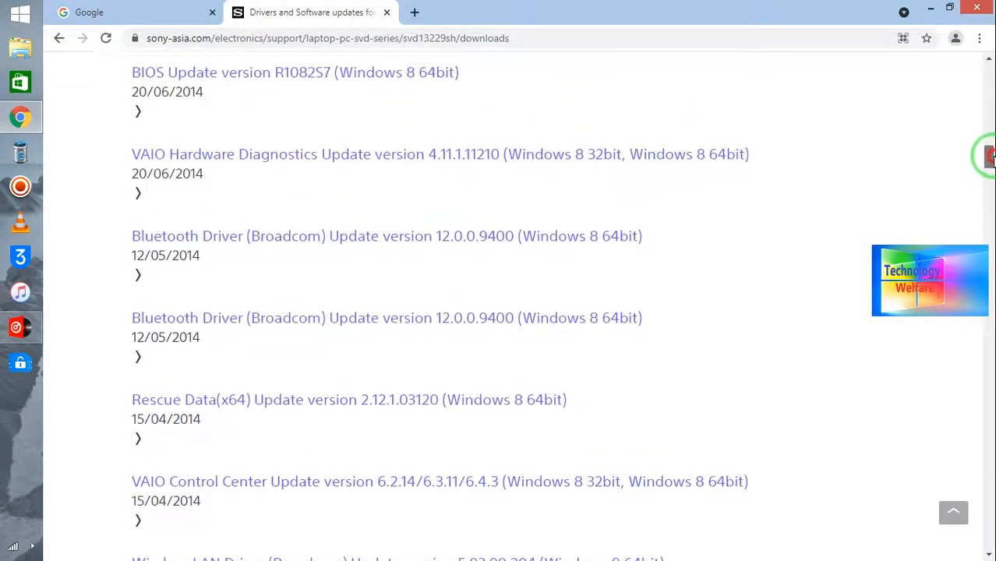
scroll("up", 3)
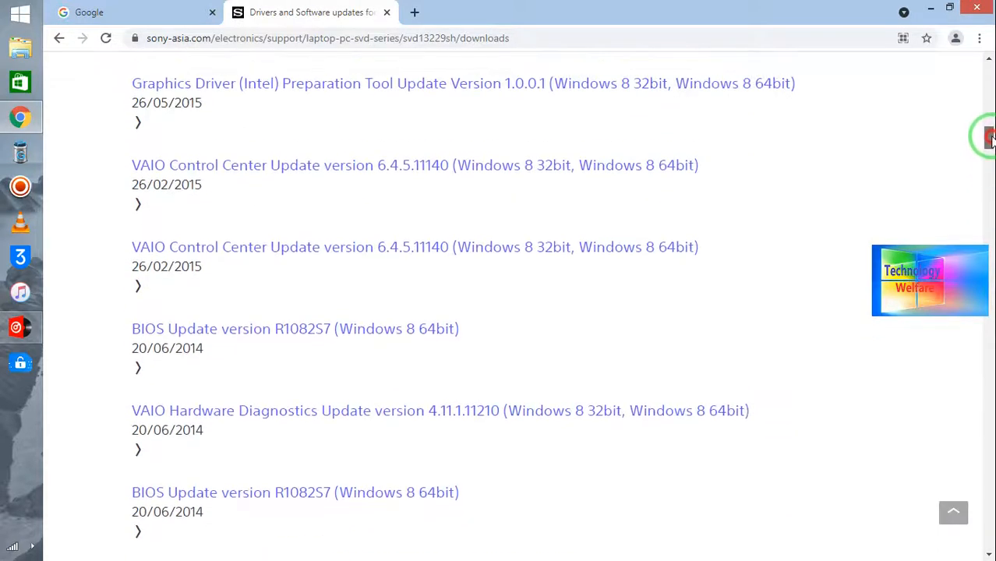
scroll("up", 3)
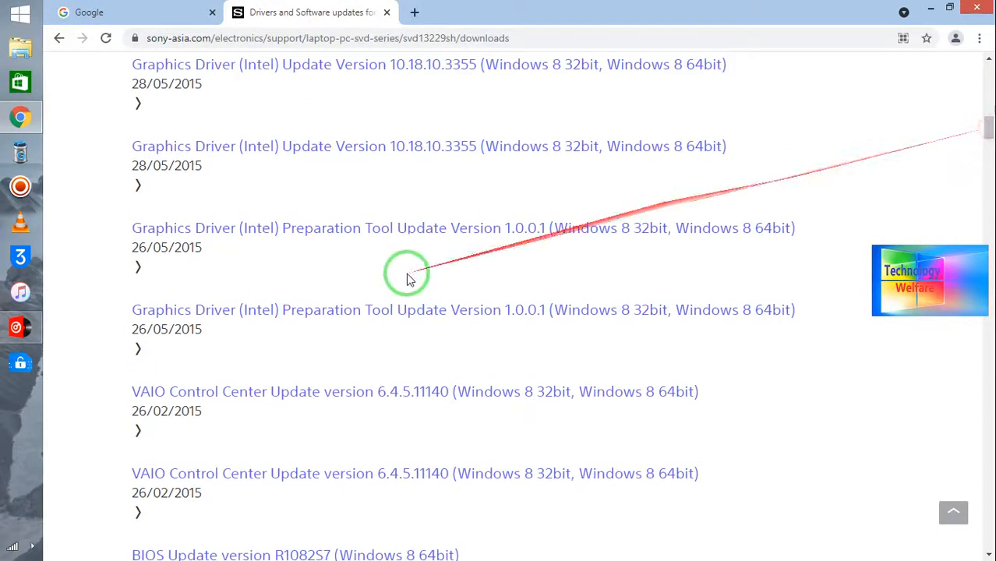
mouse_move(440, 246)
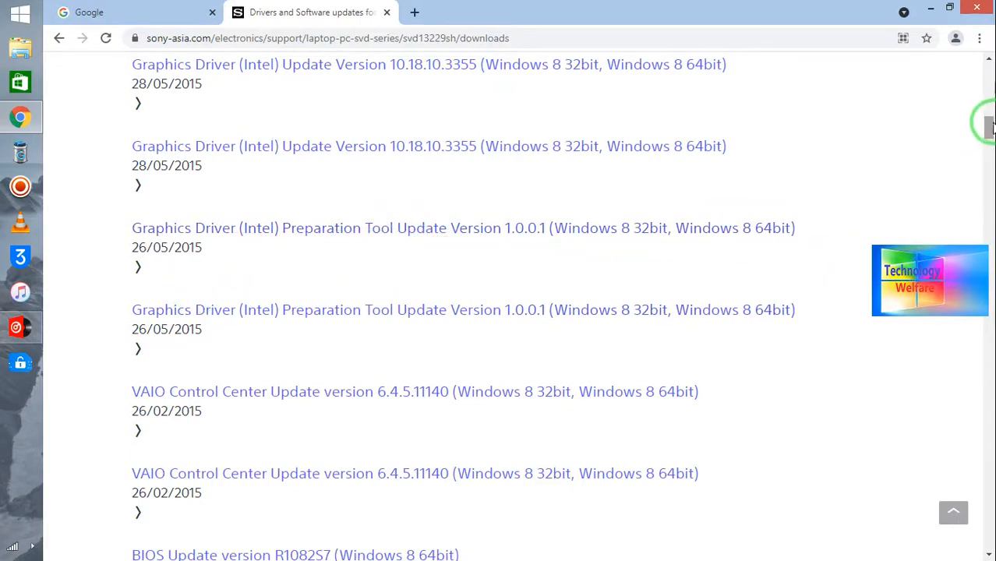
scroll("down", 3)
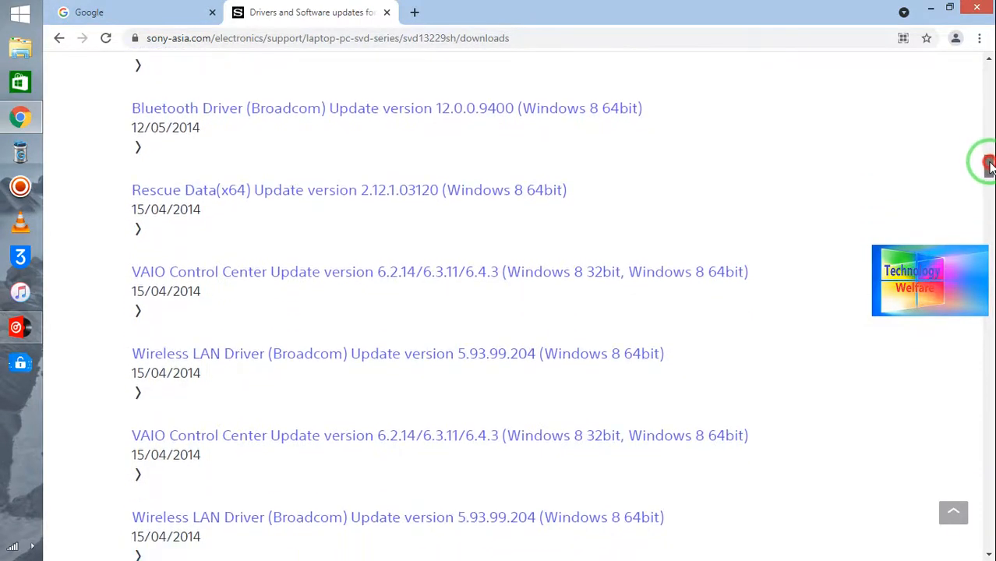
scroll("down", 3)
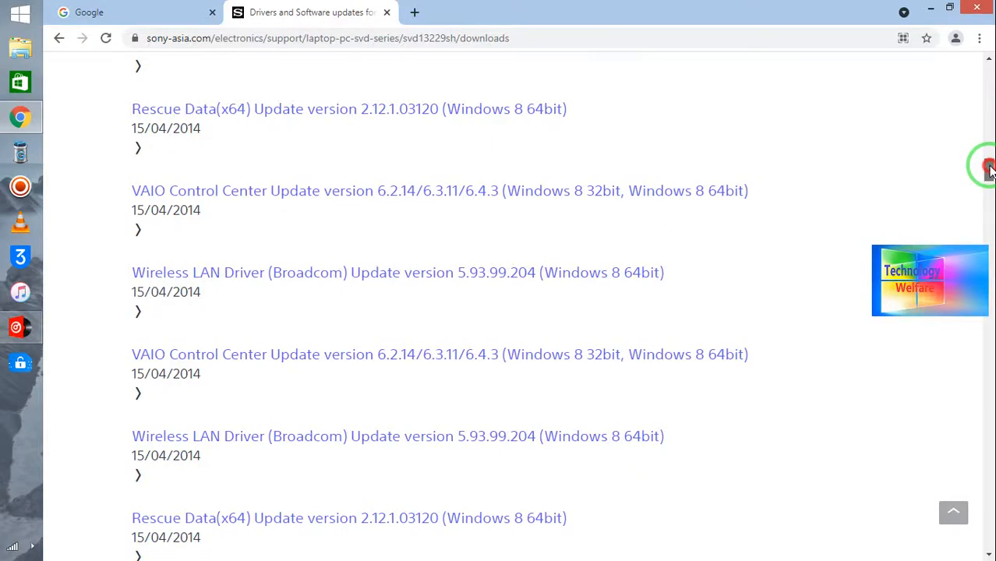
scroll("down", 3)
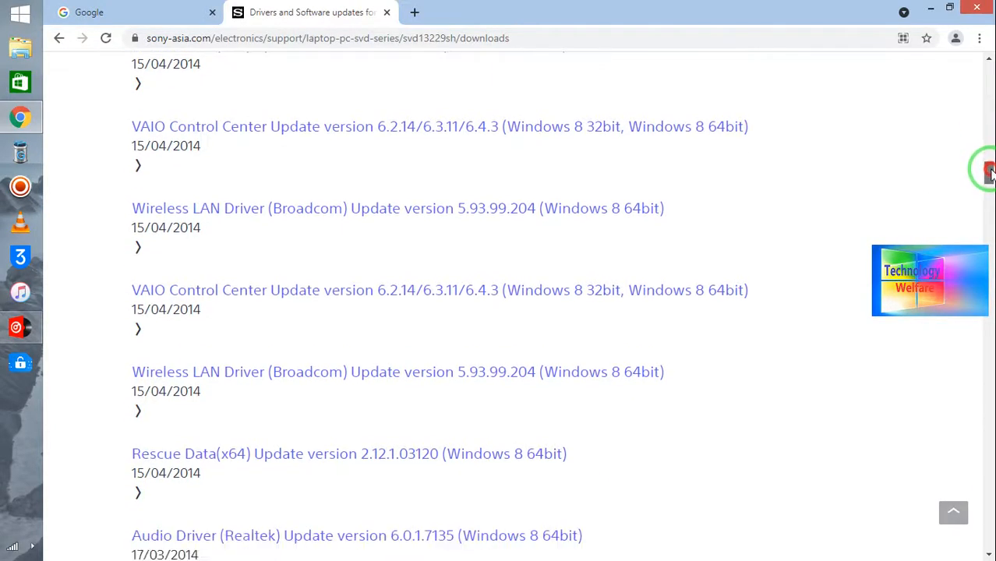
scroll("down", 3)
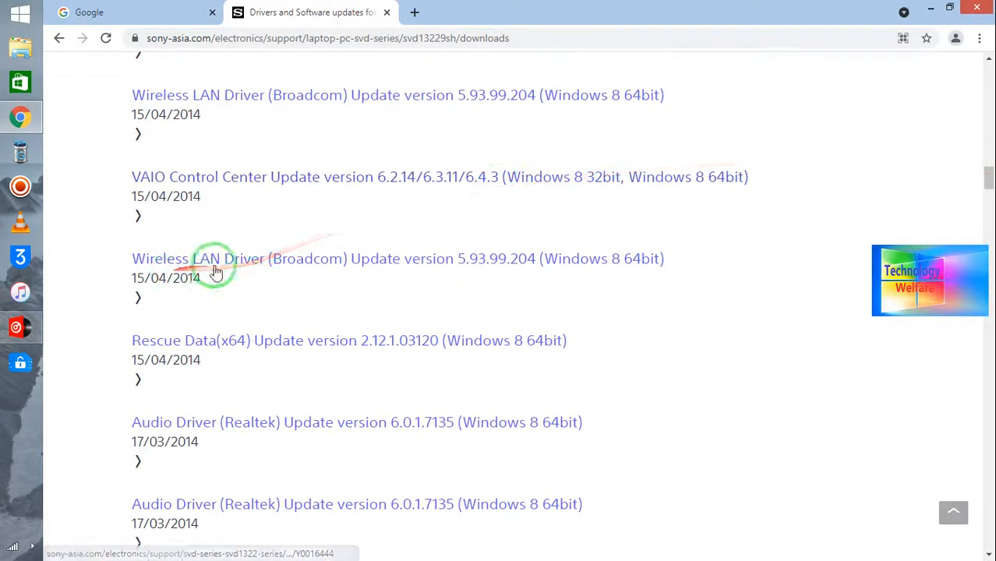
mouse_move(799, 226)
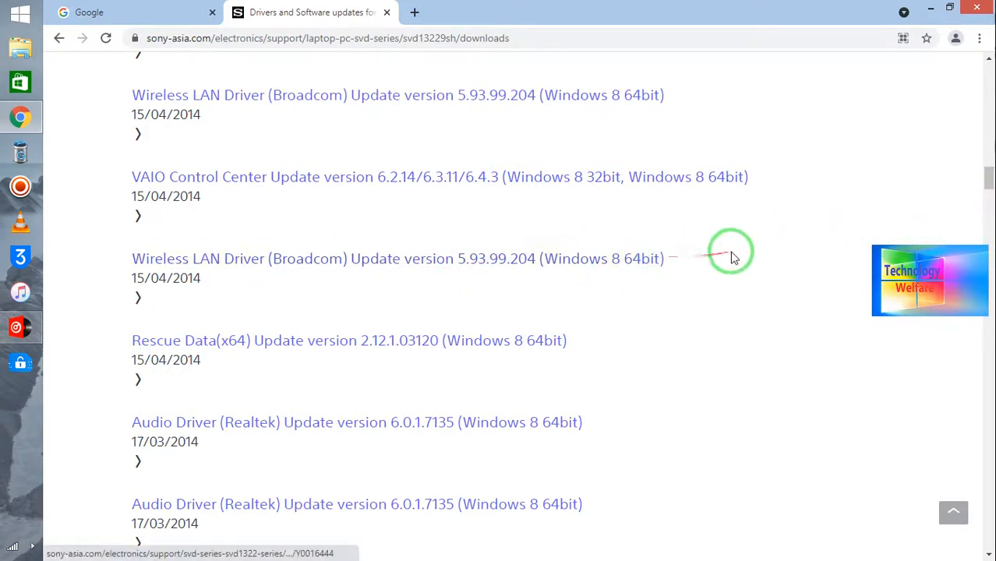
mouse_move(747, 366)
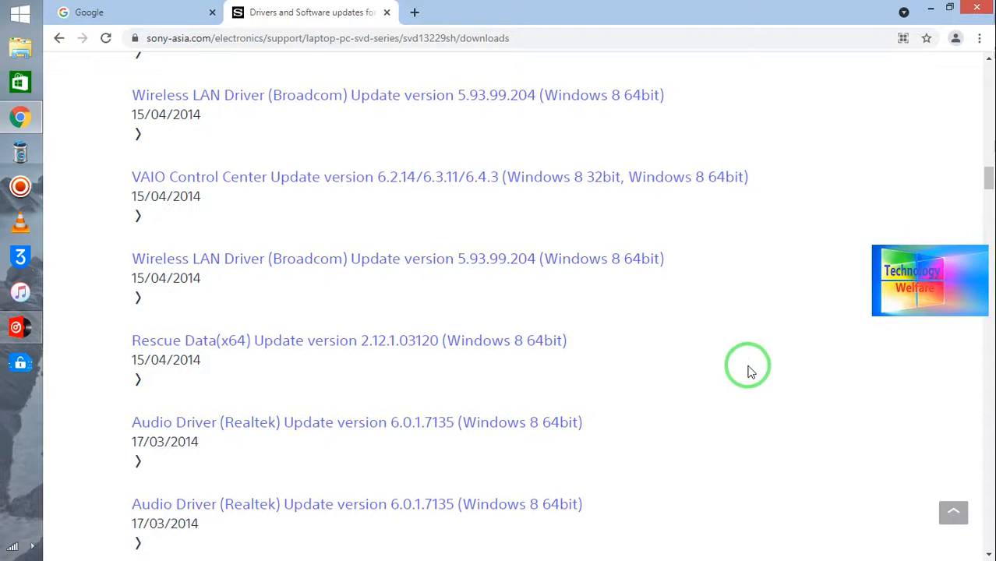
mouse_move(627, 411)
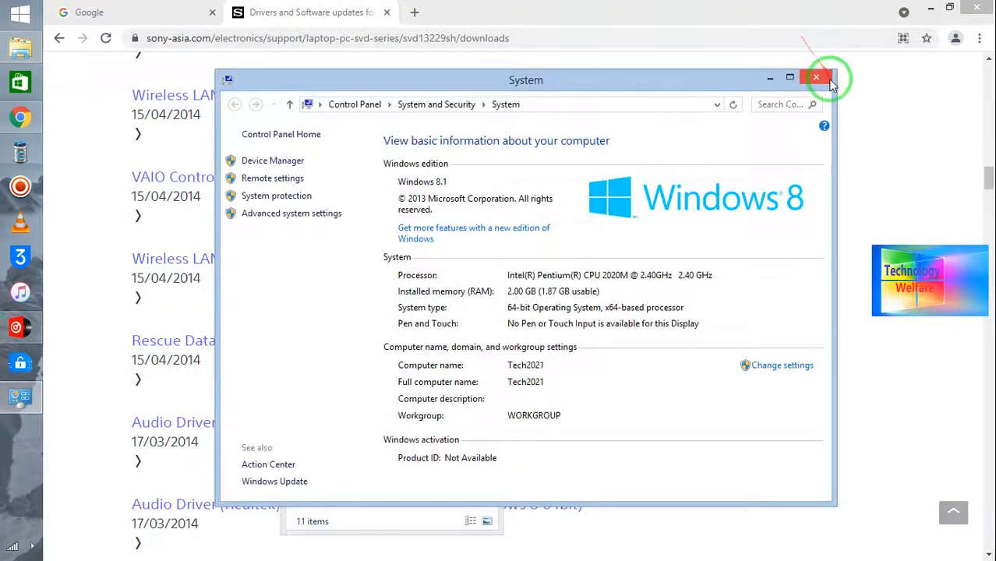
Step: Reopen This PC Properties and maximize System to confirm Windows 8.1 64-bit
left_click(816, 77)
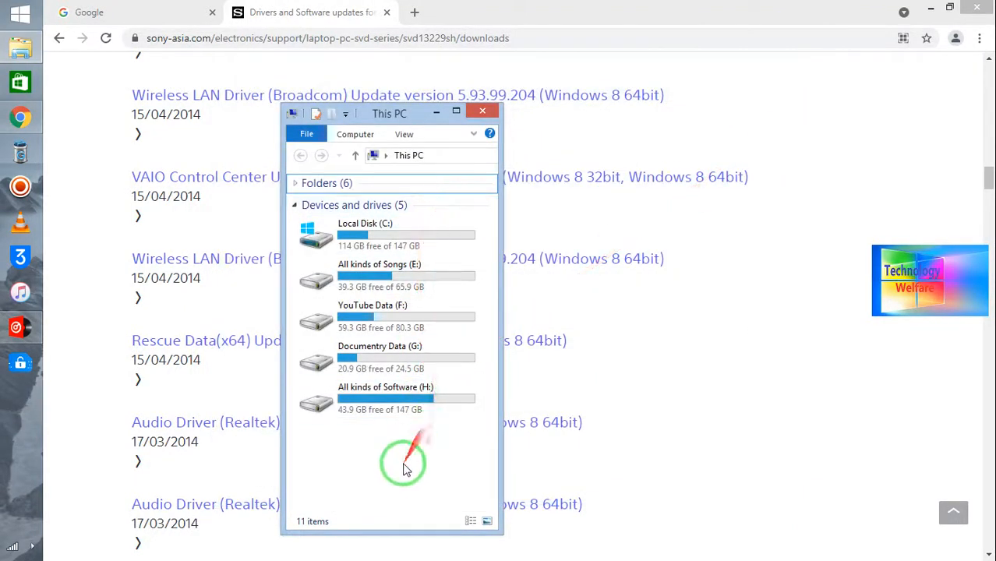
right_click(405, 464)
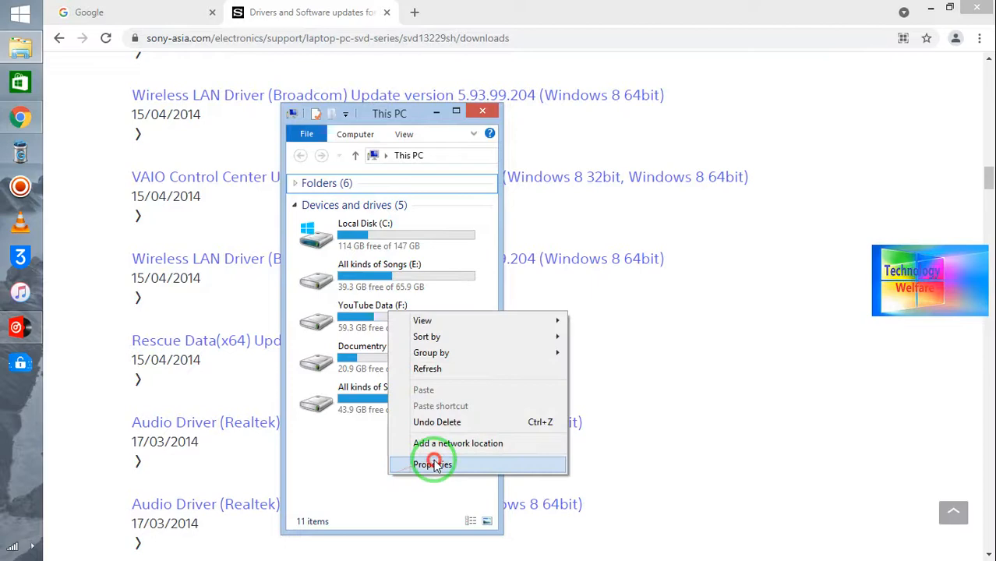
left_click(432, 464)
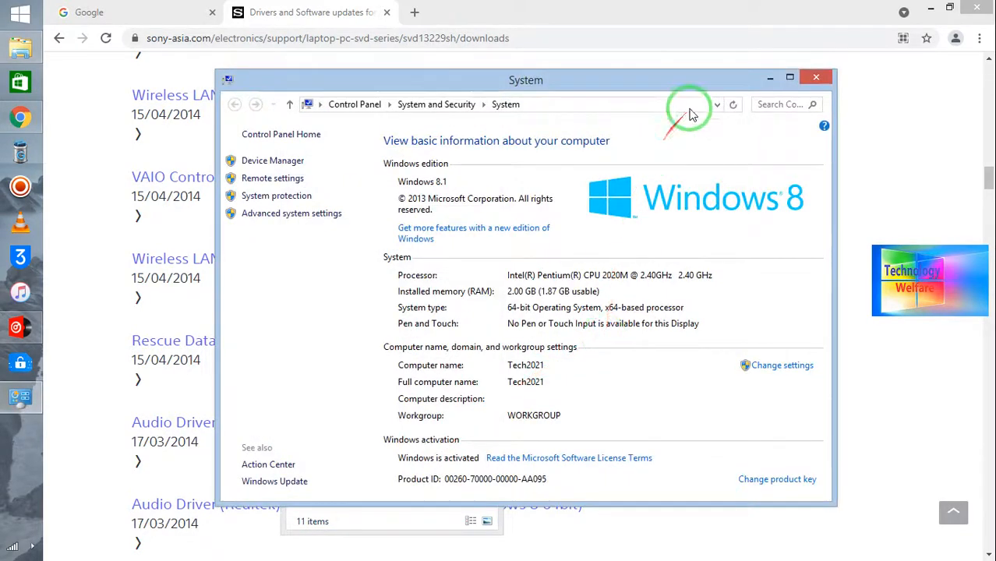
left_click(790, 76)
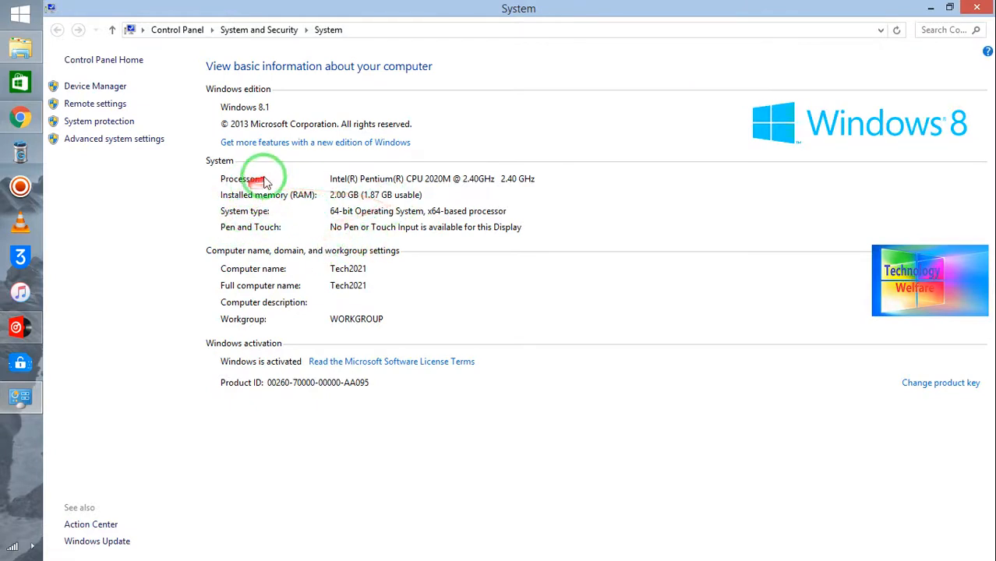
mouse_move(238, 364)
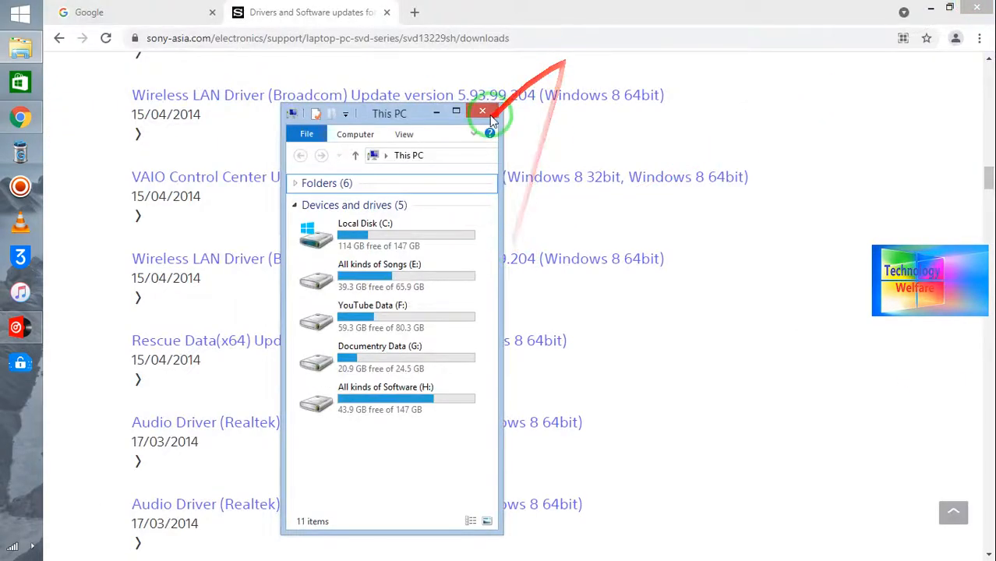
Step: Close This PC and scroll through the SVD13229SH driver updates list in Chrome
left_click(483, 110)
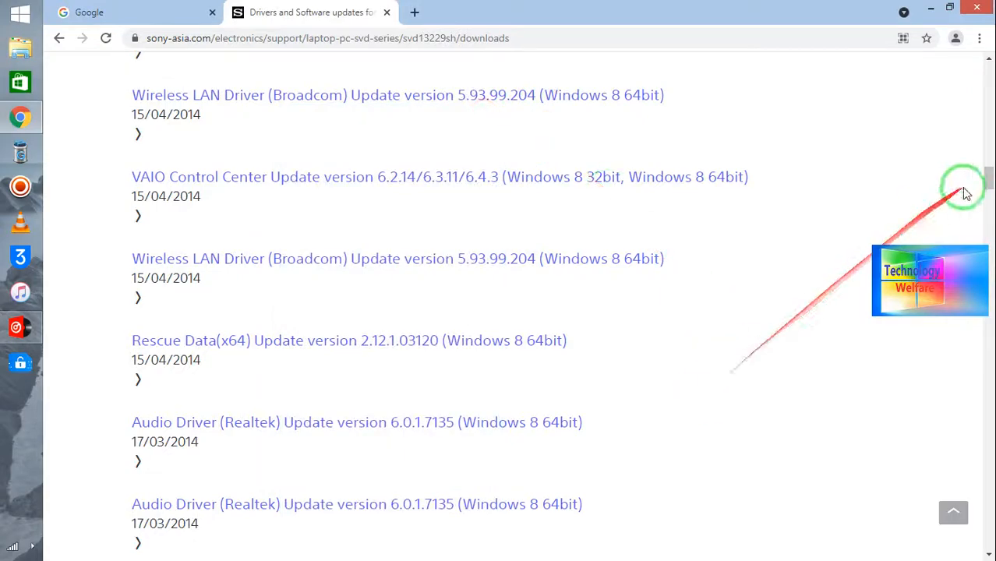
scroll("down", 3)
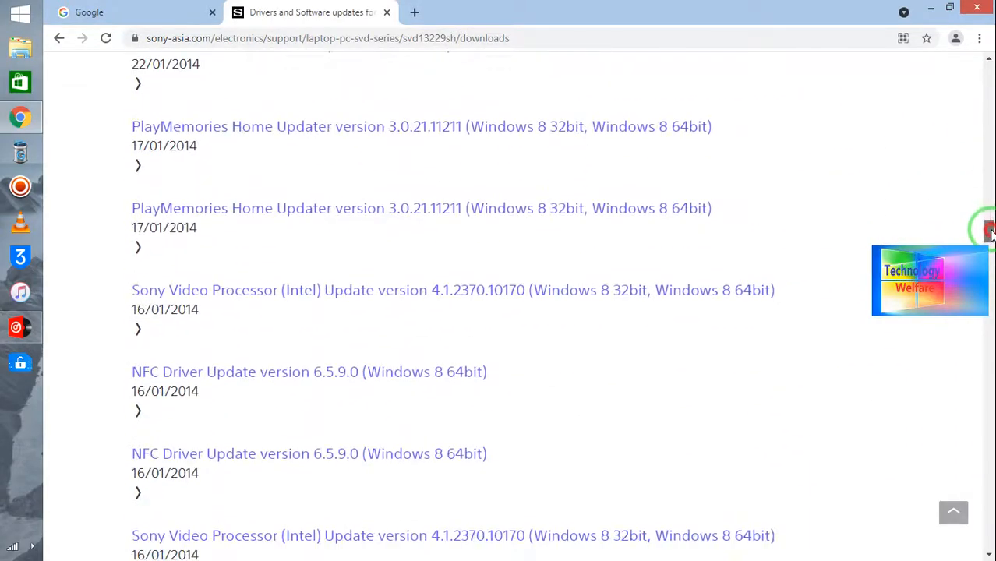
scroll("up", 3)
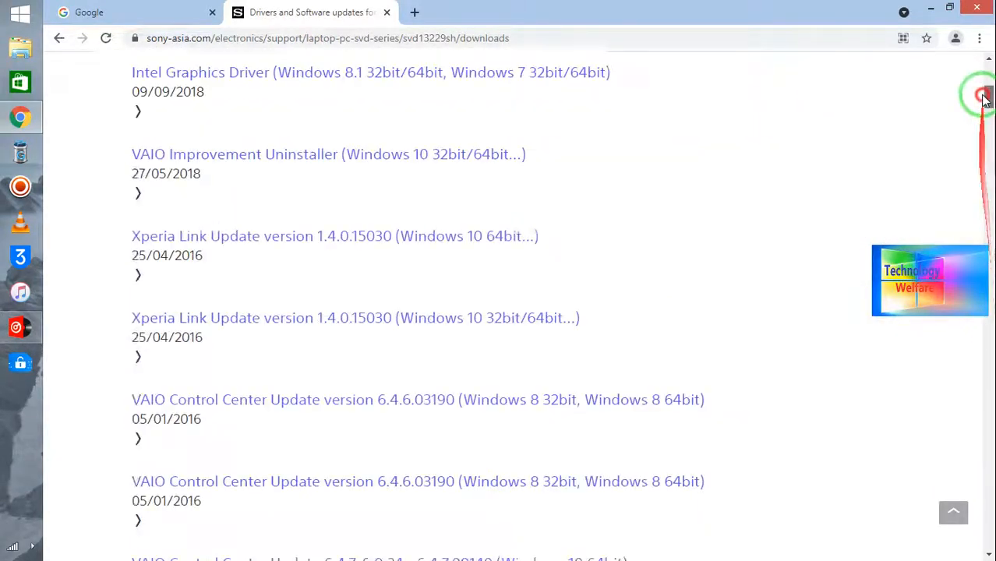
scroll("up", 3)
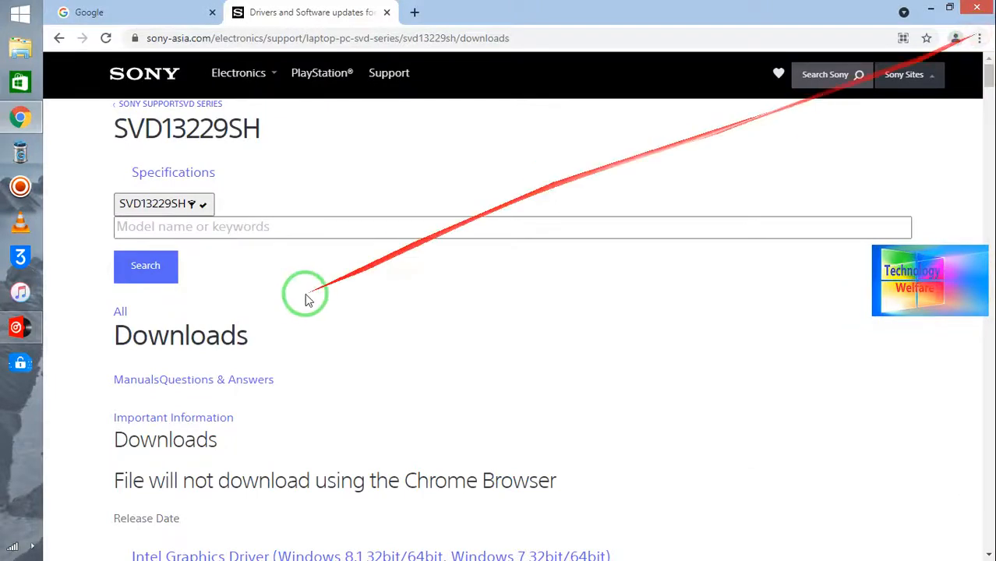
mouse_move(260, 378)
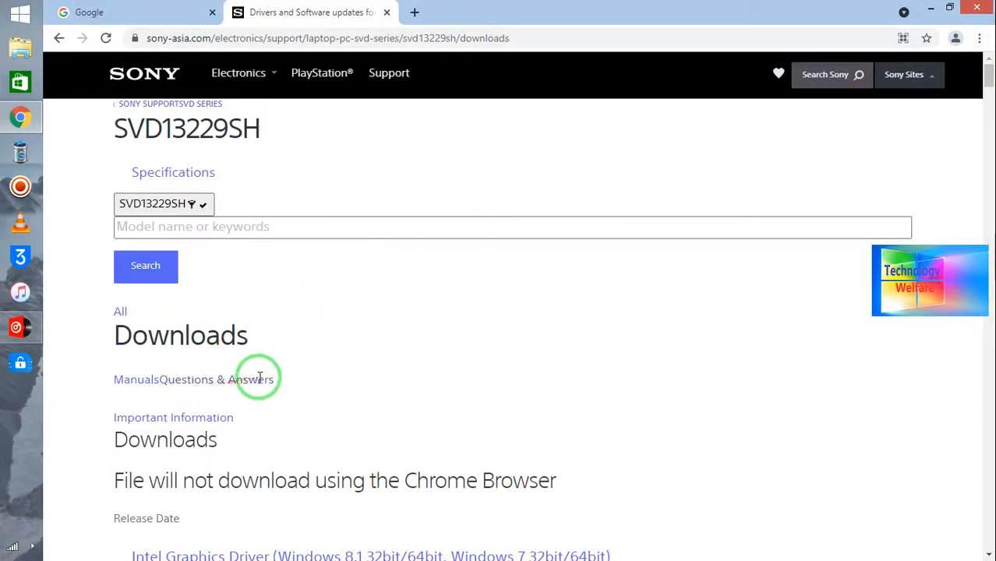
mouse_move(226, 437)
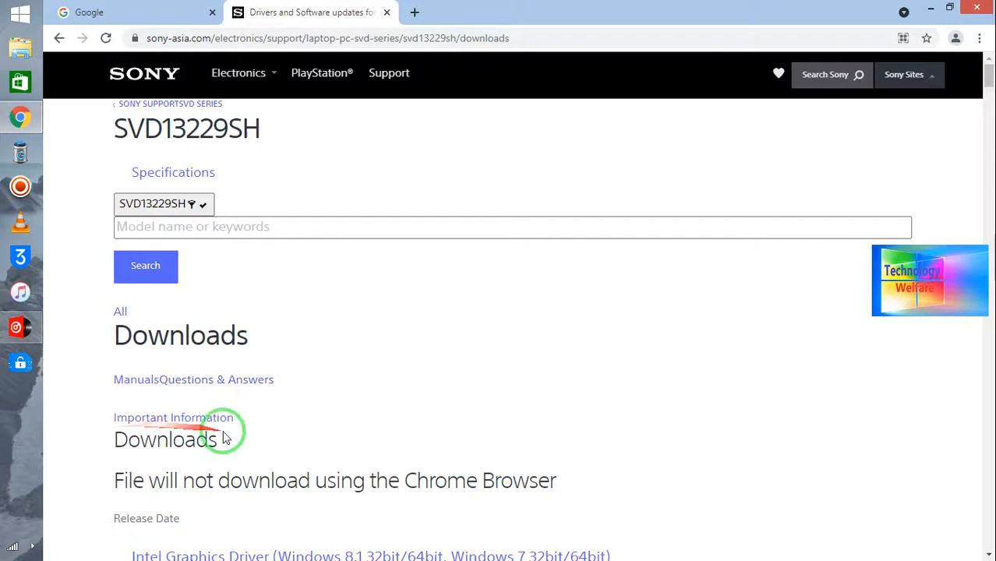
mouse_move(696, 393)
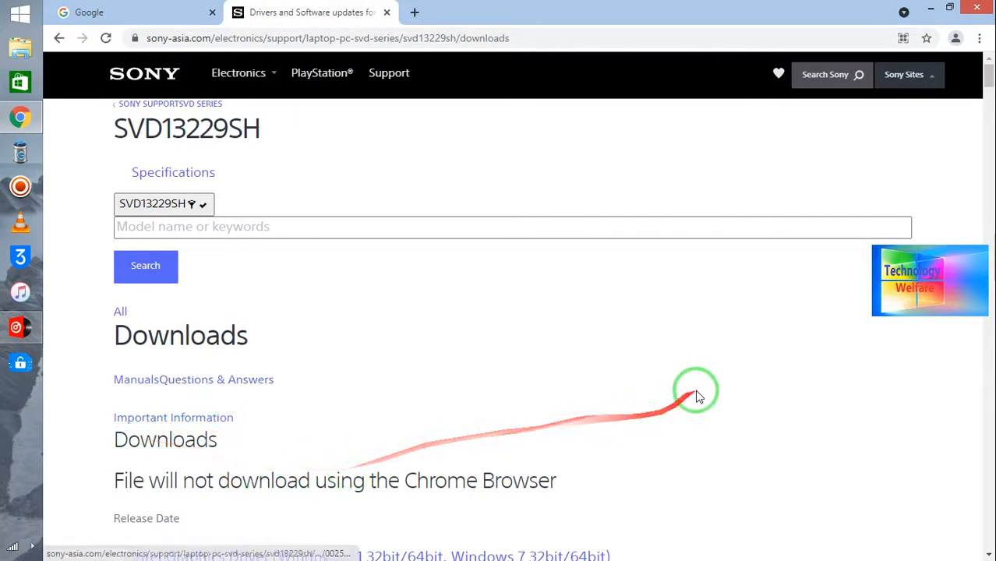
scroll("down", 3)
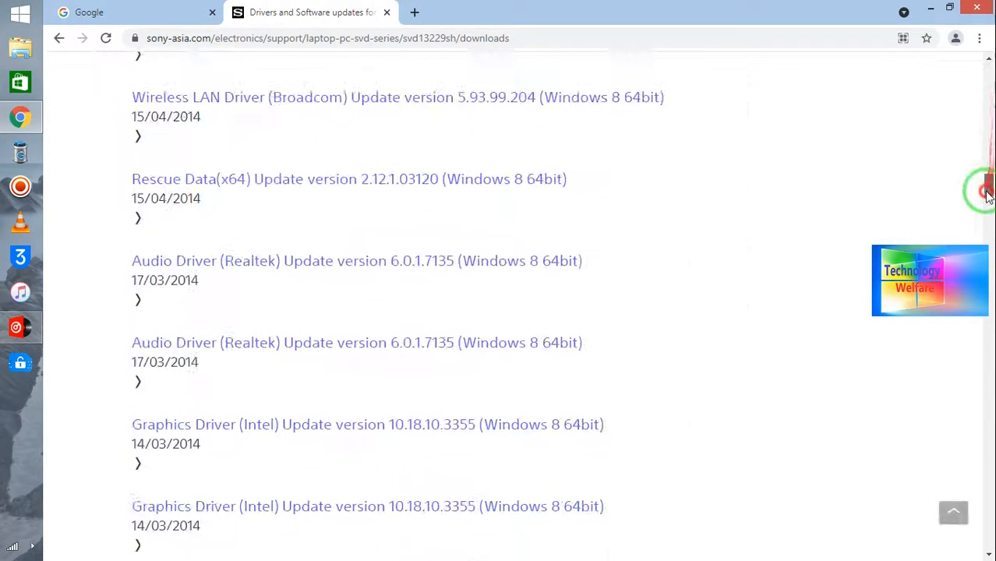
scroll("up", 3)
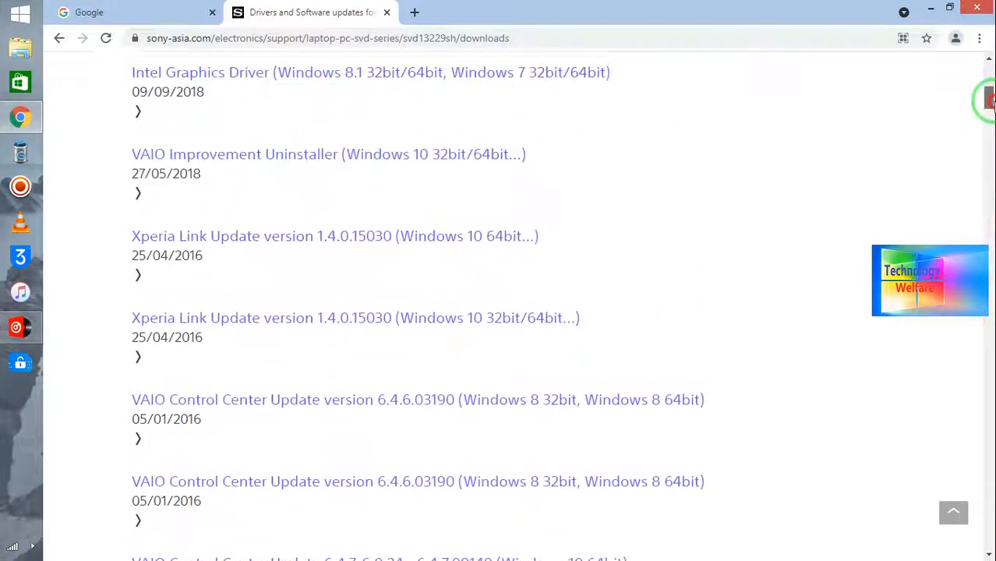
scroll("up", 3)
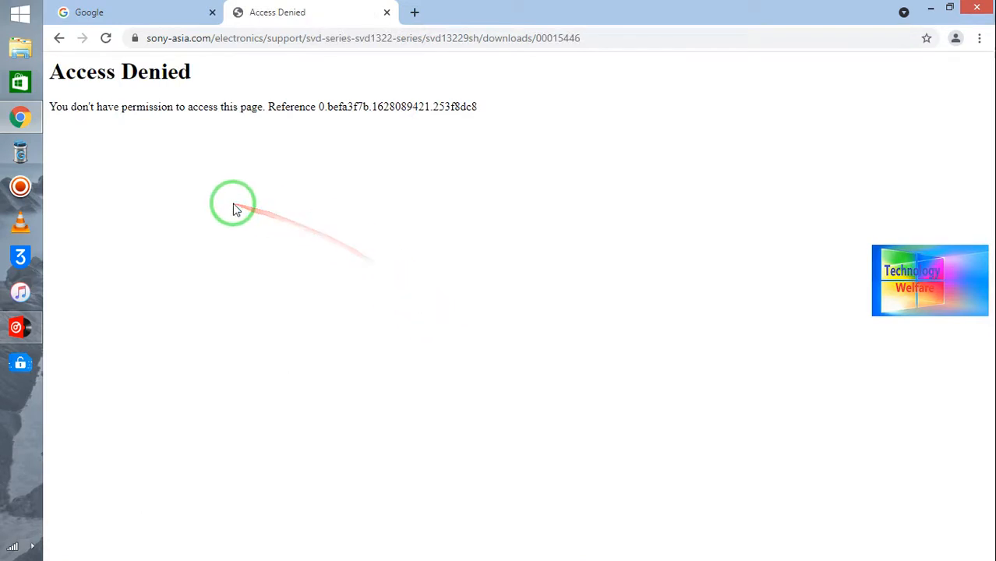
mouse_move(406, 192)
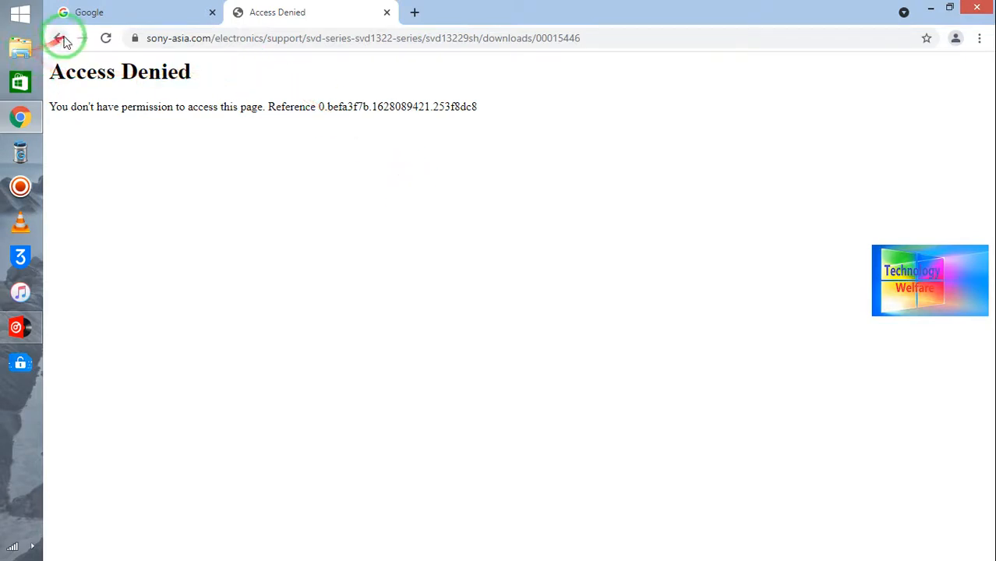
Step: Go back from the Access Denied page to the SVD13229SH downloads list
left_click(59, 37)
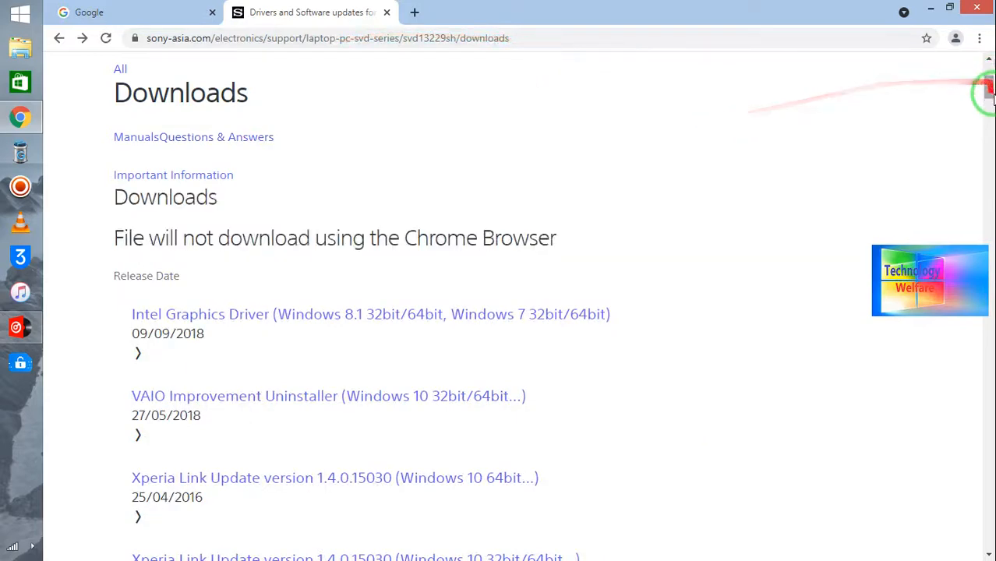
Step: Scroll down and try the Graphics Driver (Intel) Preparation Tool download link
scroll("down", 3)
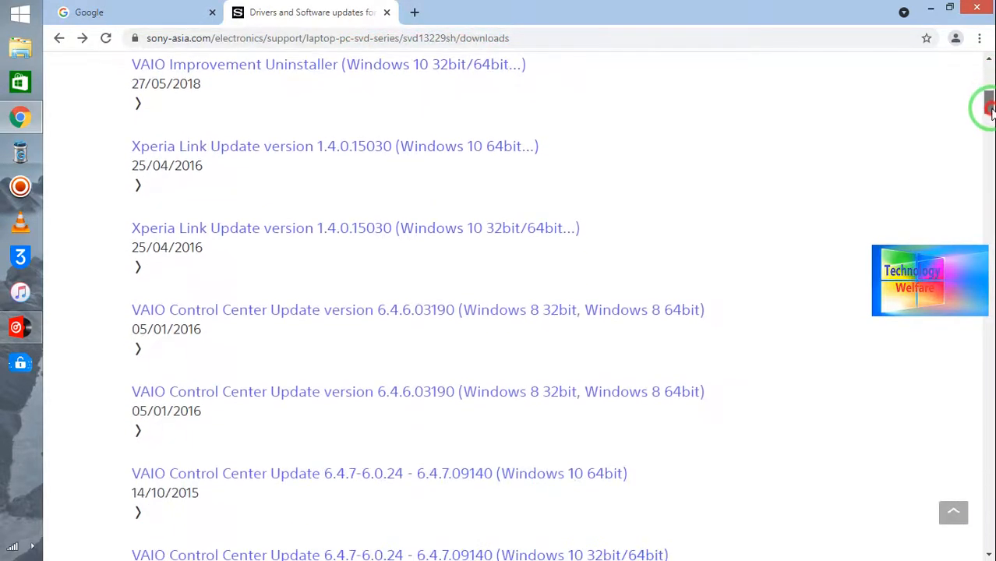
scroll("down", 3)
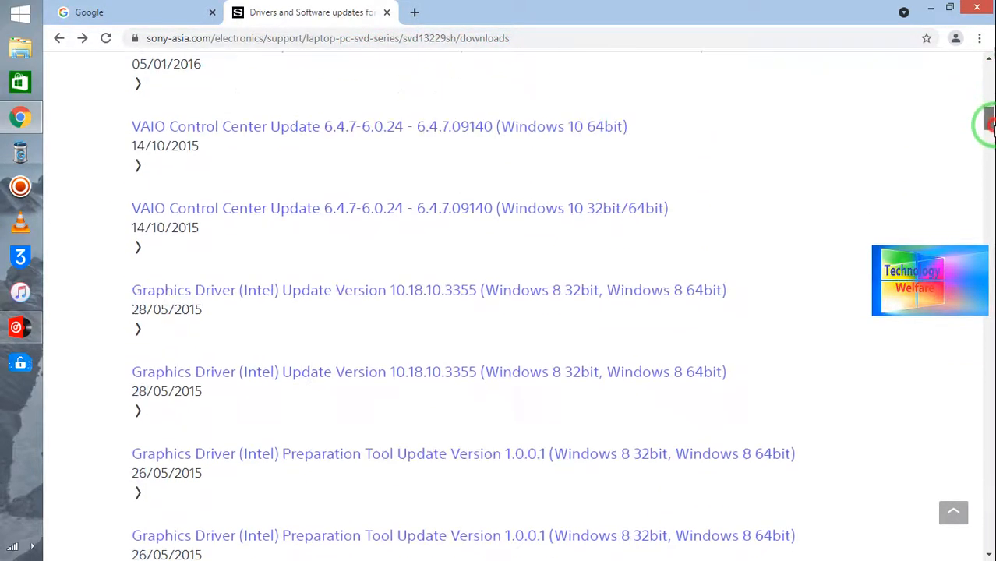
scroll("down", 3)
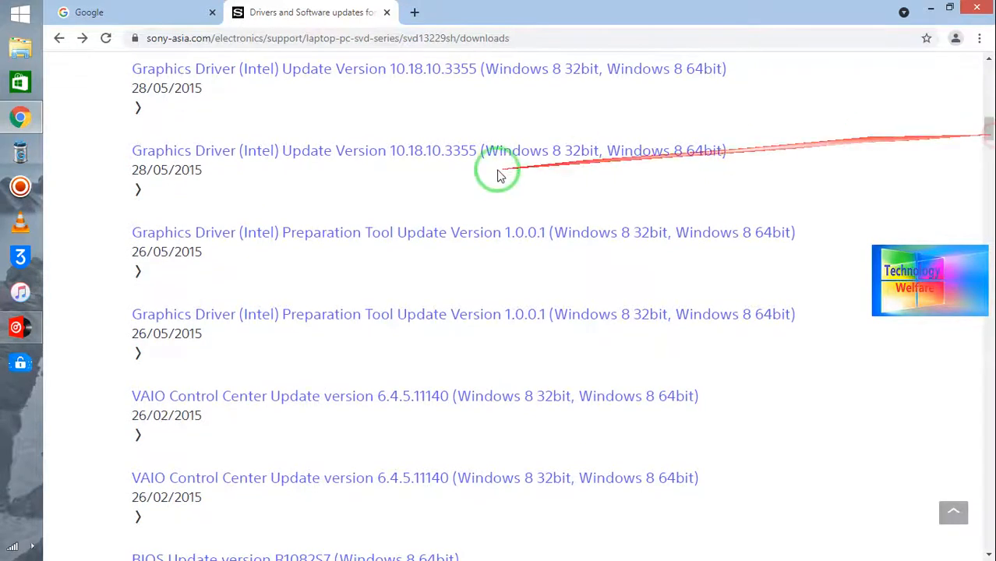
left_click(335, 232)
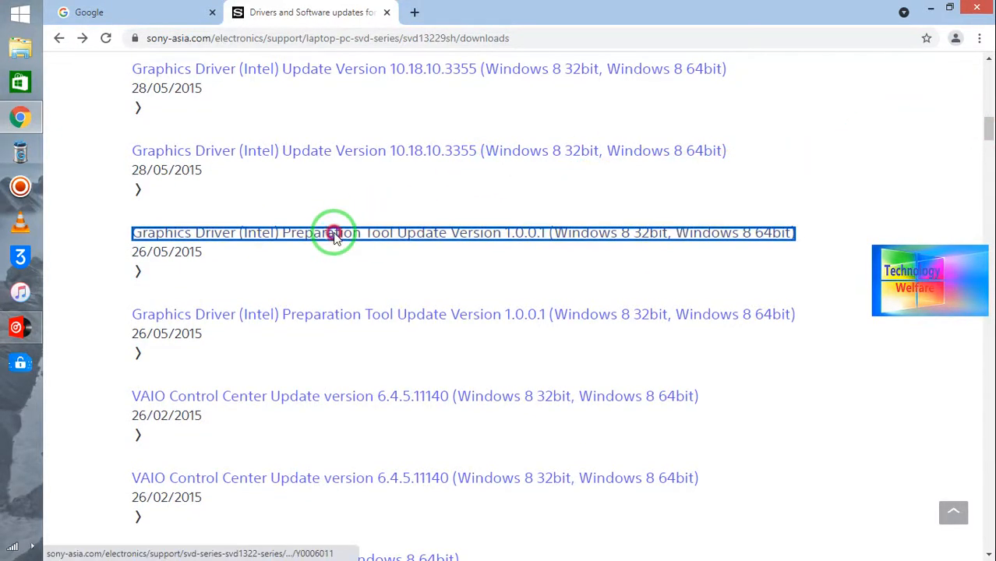
right_click(334, 233)
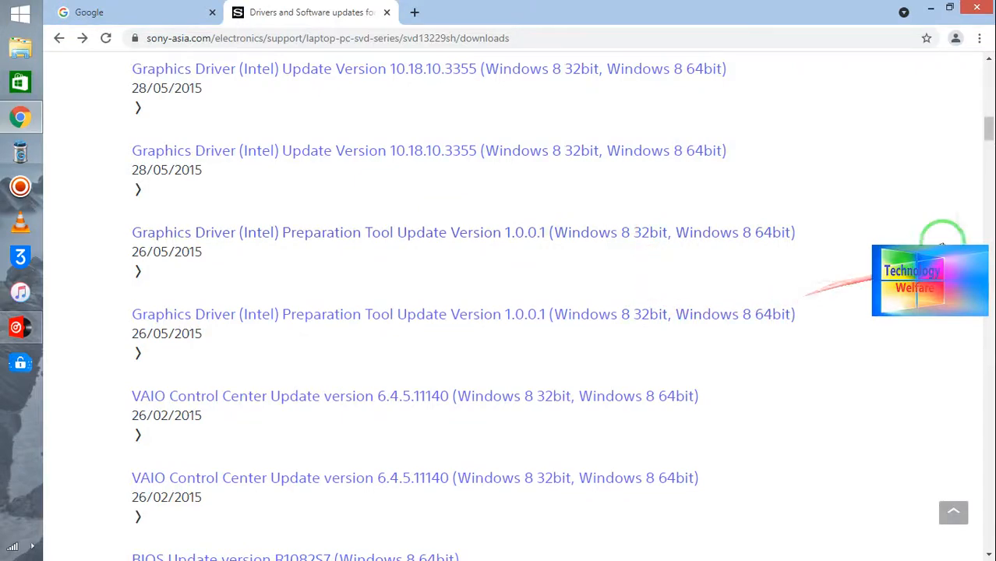
mouse_move(989, 131)
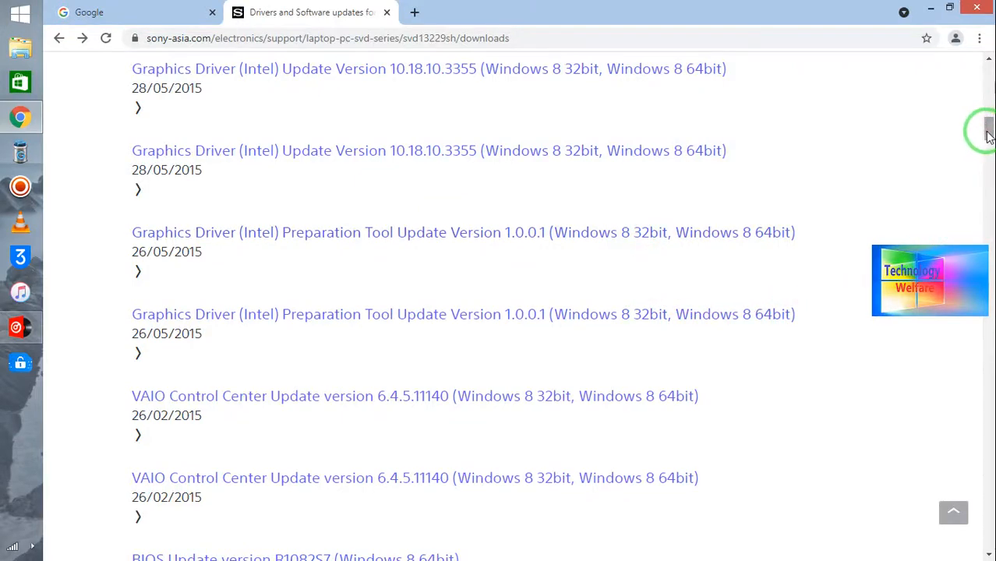
Step: Open the VAIO Control Center Update 6.4.5.11140 link, then go back to the list
scroll("down", 3)
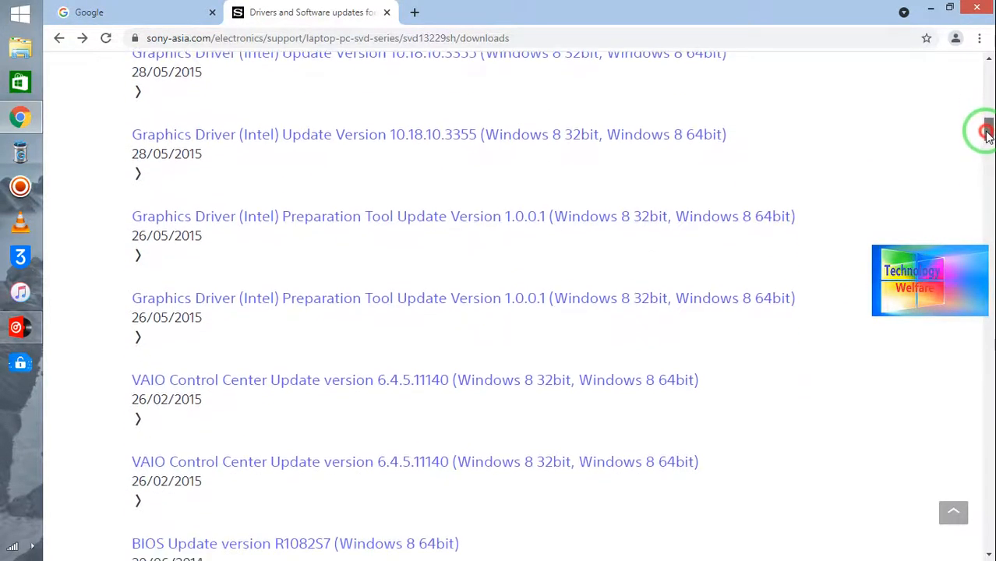
scroll("down", 3)
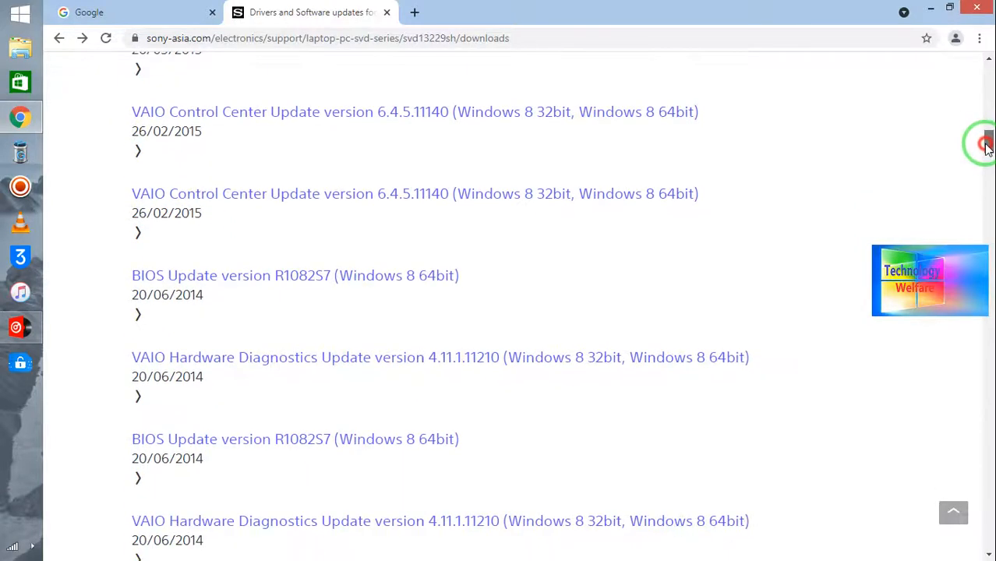
scroll("up", 3)
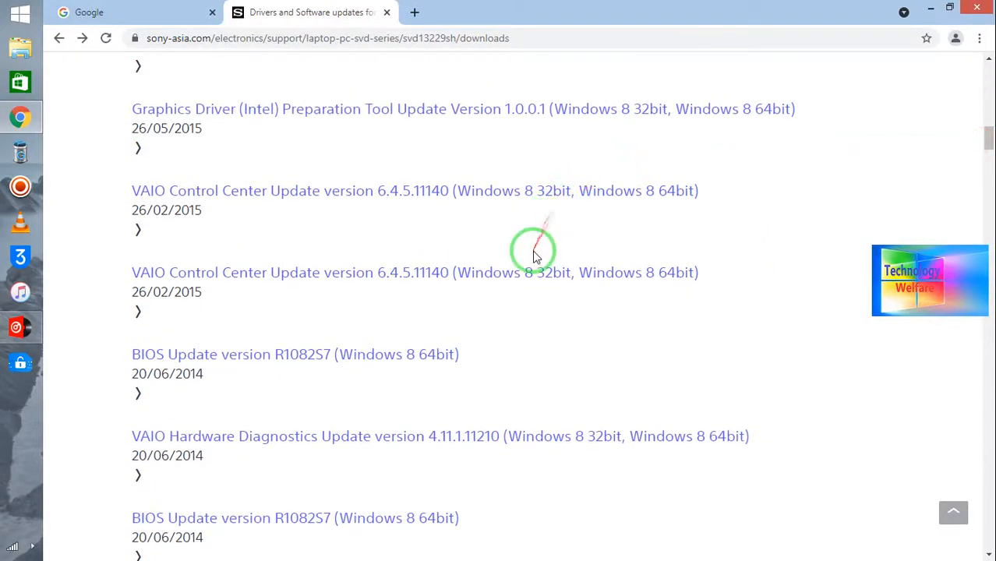
mouse_move(382, 295)
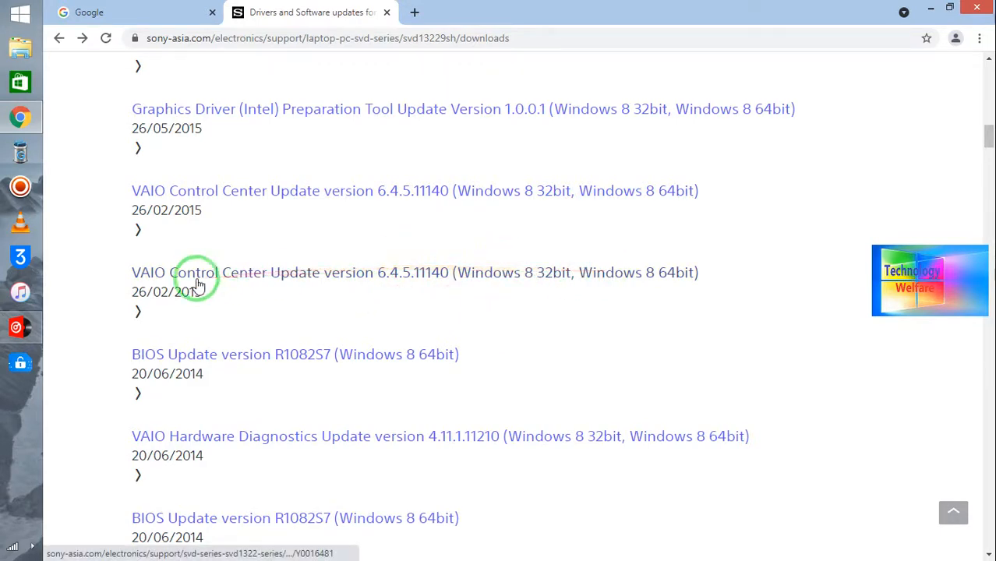
mouse_move(278, 279)
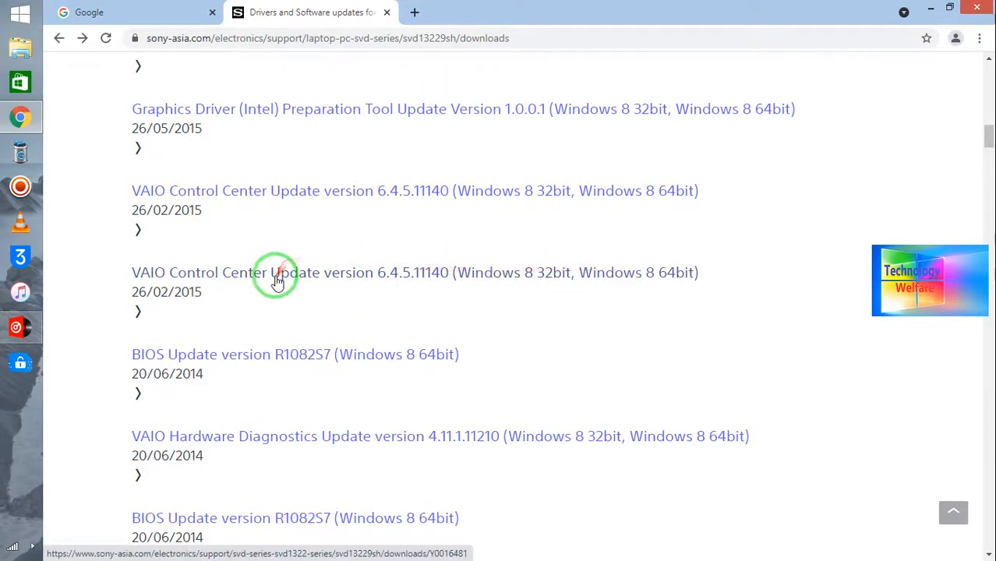
left_click(278, 281)
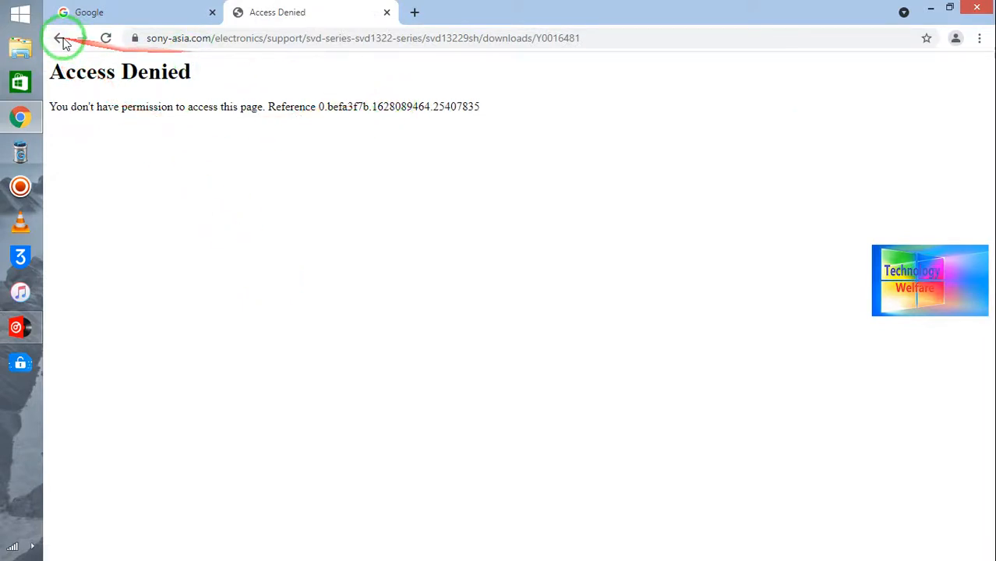
left_click(61, 38)
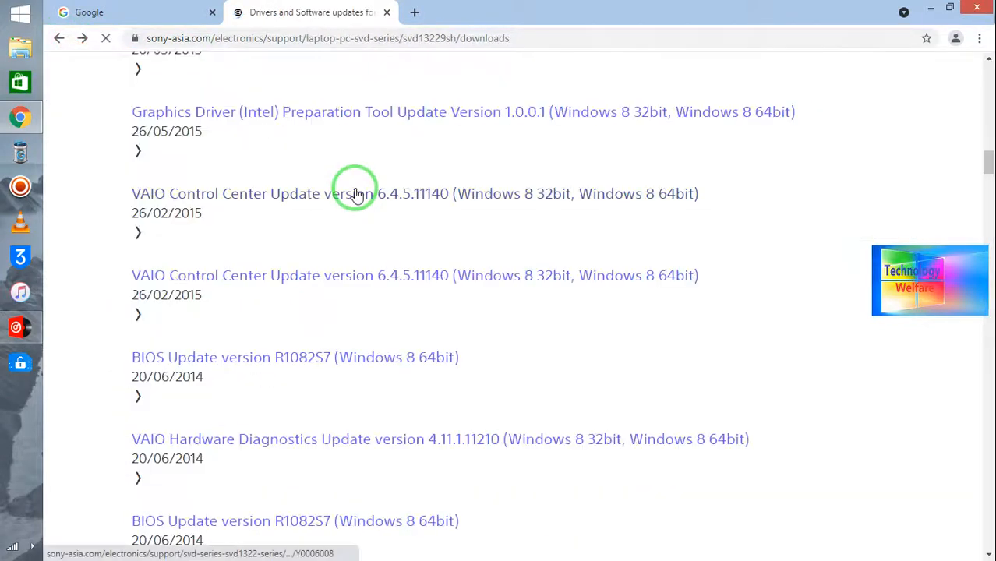
scroll("down", 3)
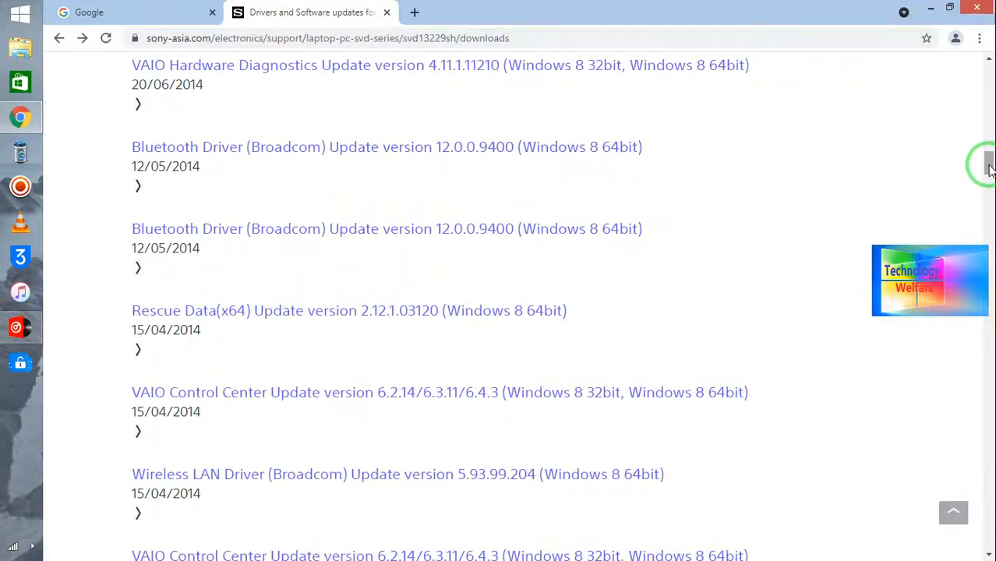
scroll("up", 3)
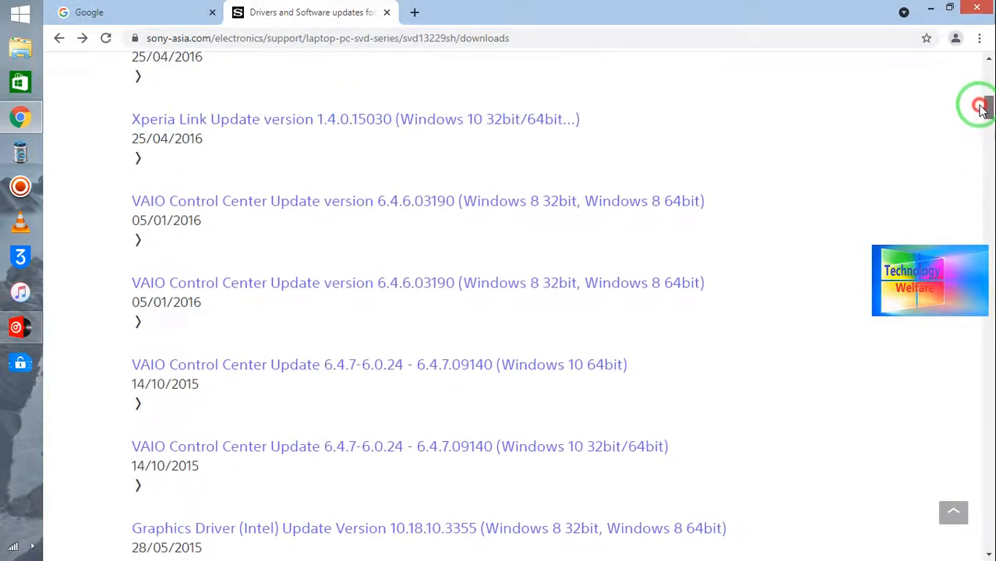
scroll("up", 3)
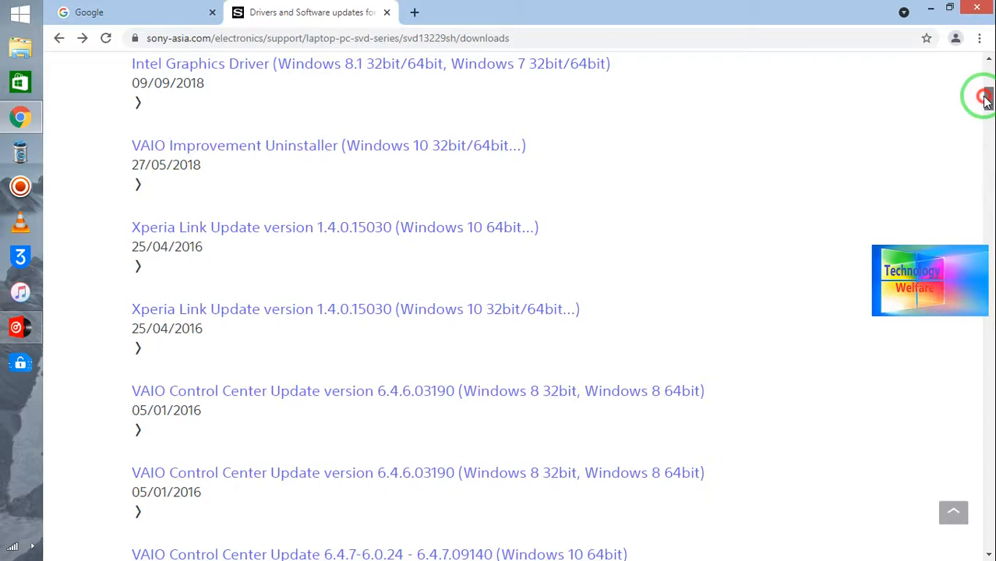
scroll("down", 3)
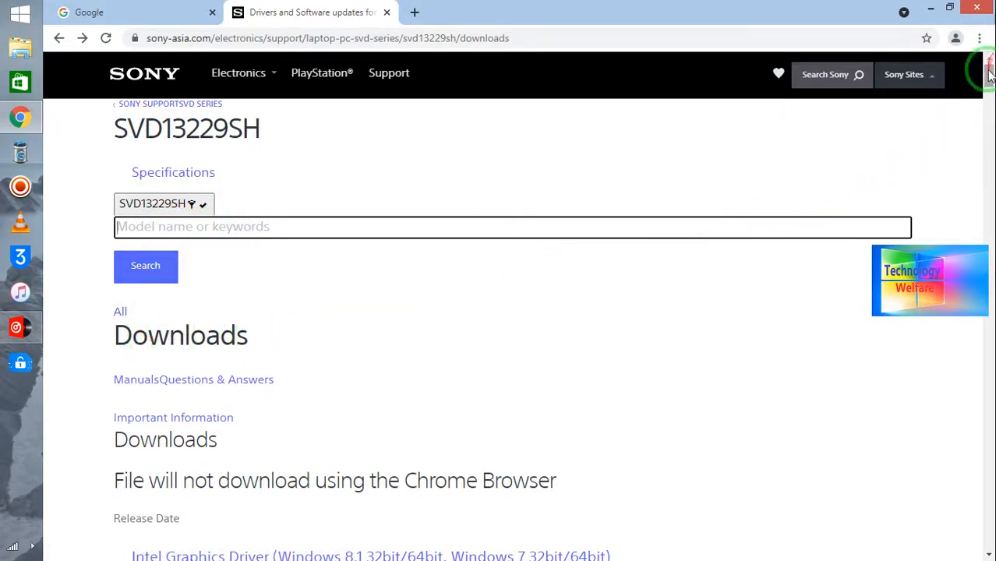
scroll("down", 3)
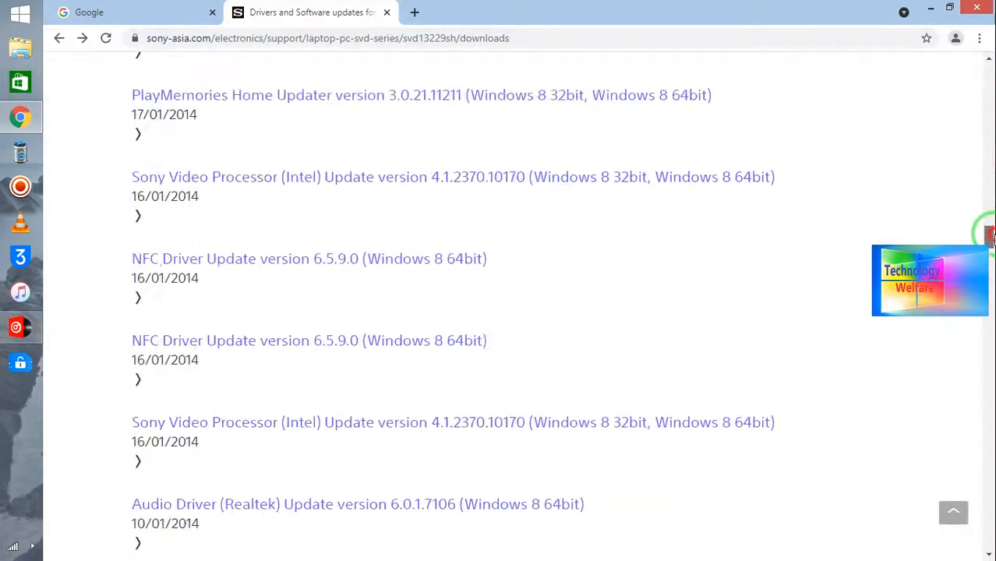
scroll("up", 3)
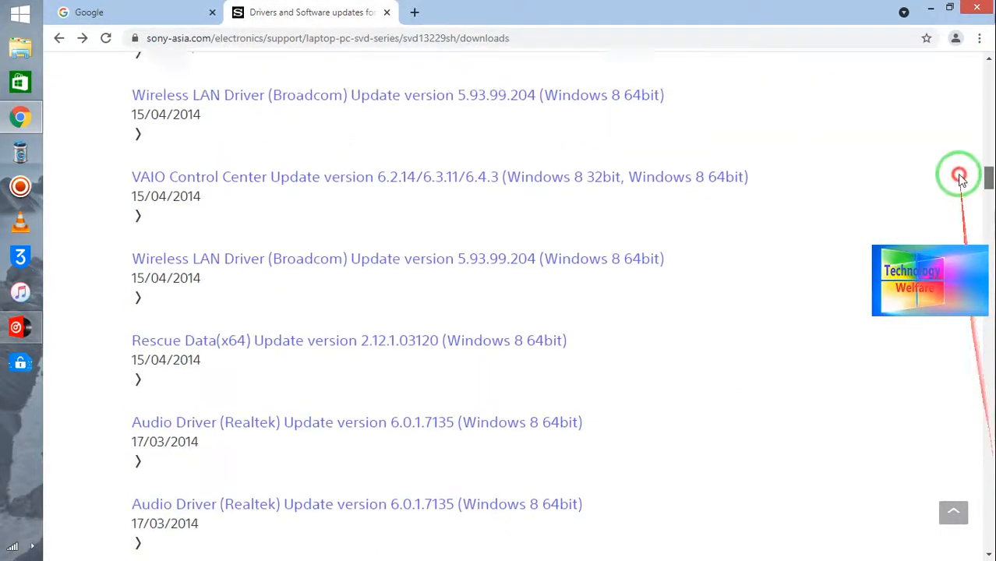